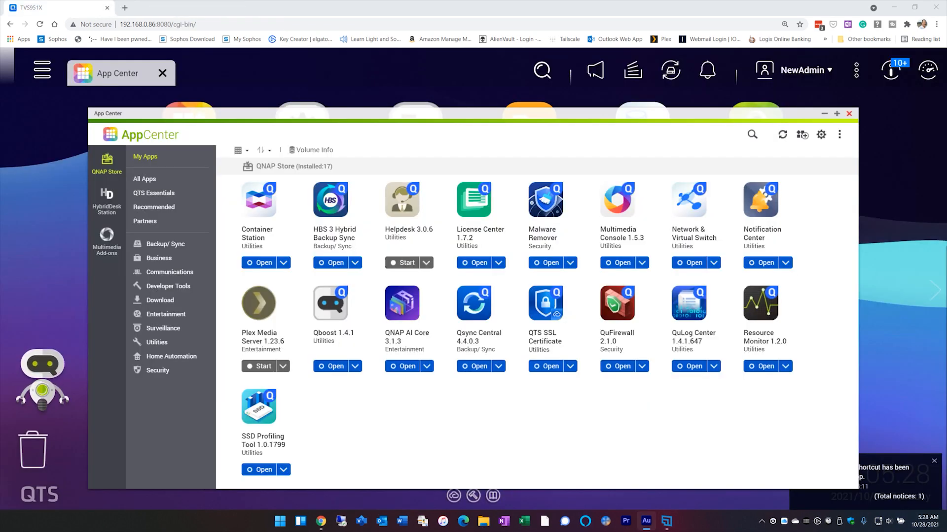
pyautogui.moveTo(686, 195)
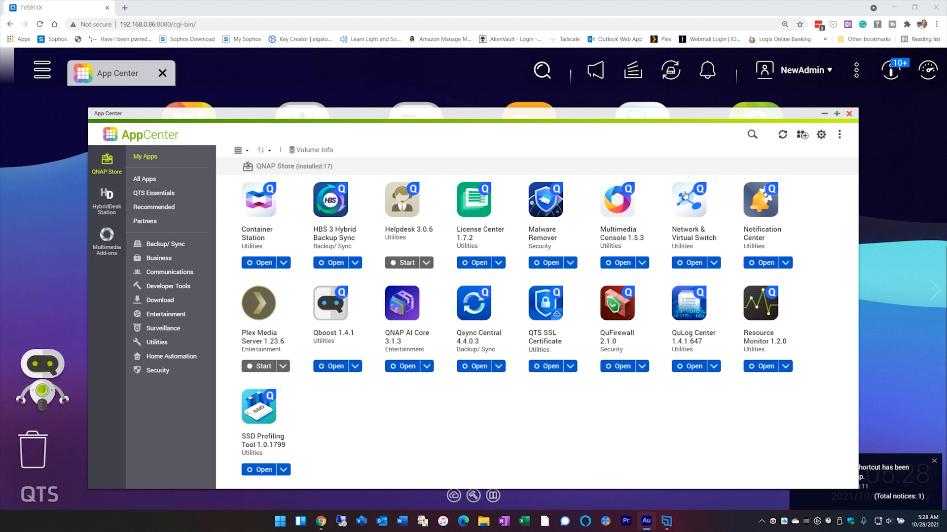
pyautogui.moveTo(626, 245)
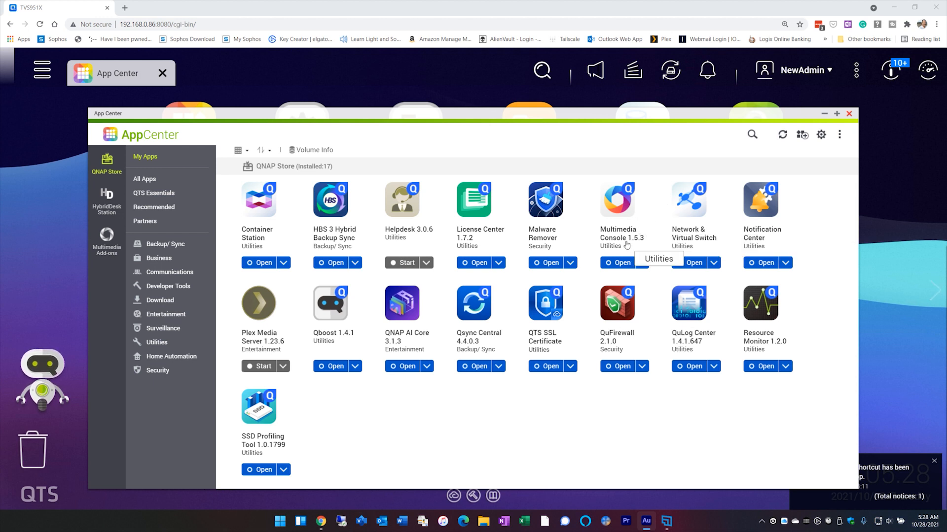
pyautogui.moveTo(618, 227)
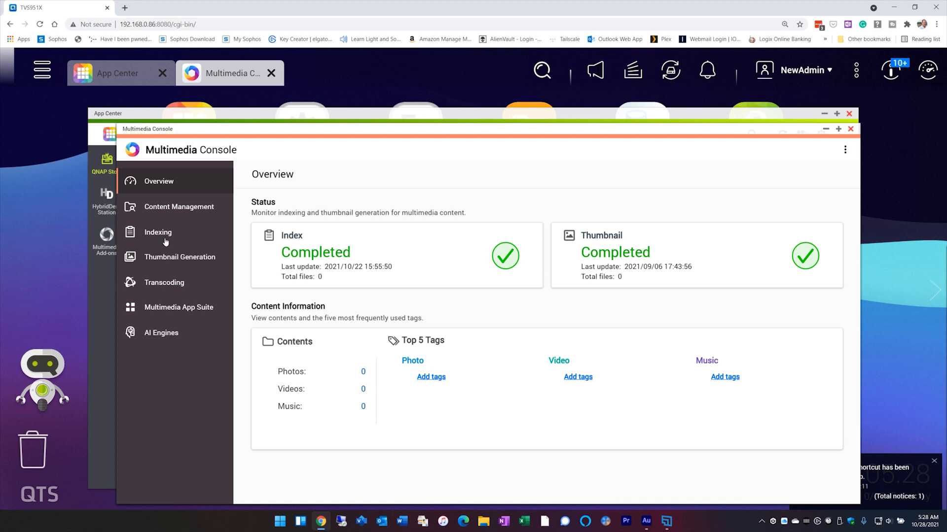
pyautogui.moveTo(163, 238)
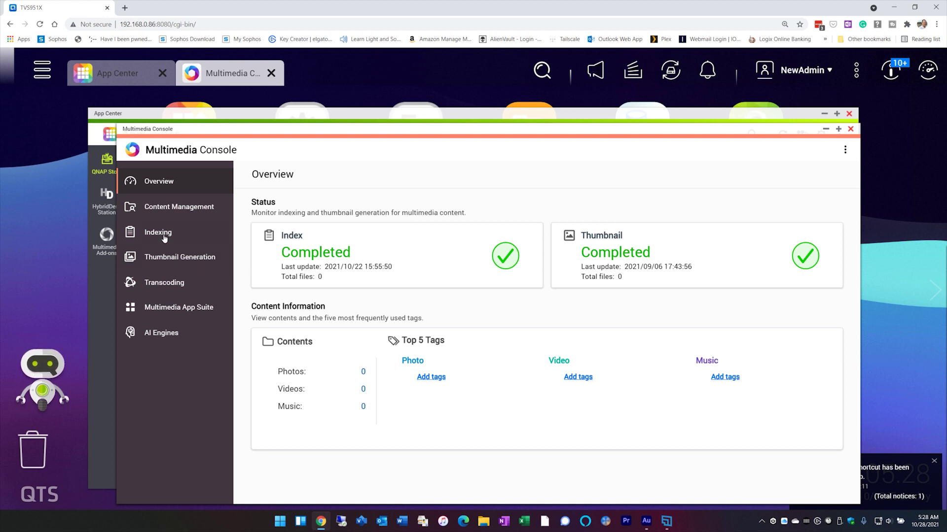
pyautogui.moveTo(171, 213)
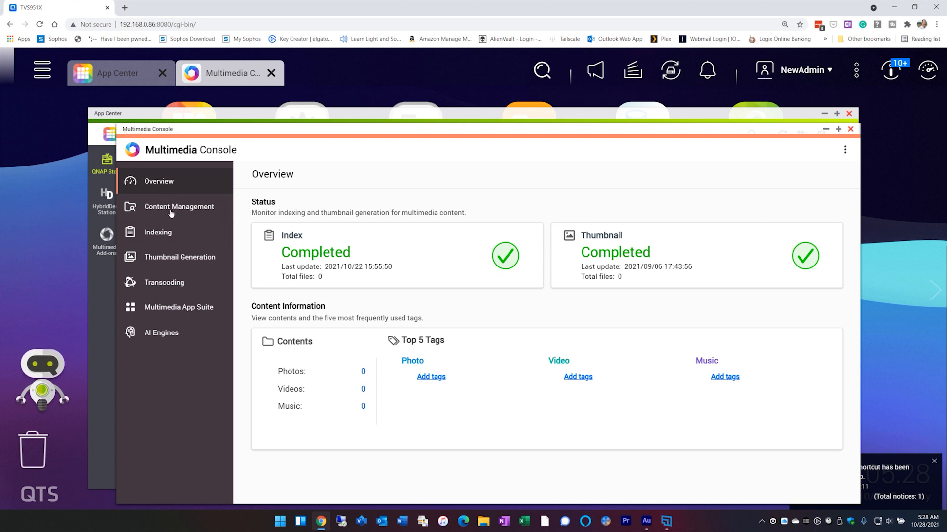
# Set Multimedia Console's indexing priority to Normal under Content Management > Indexing
pyautogui.click(179, 207)
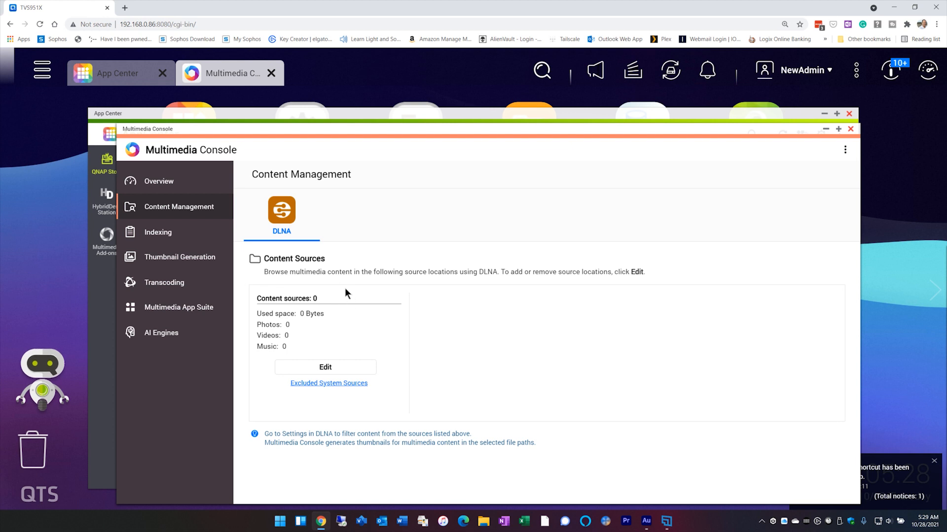
pyautogui.click(158, 231)
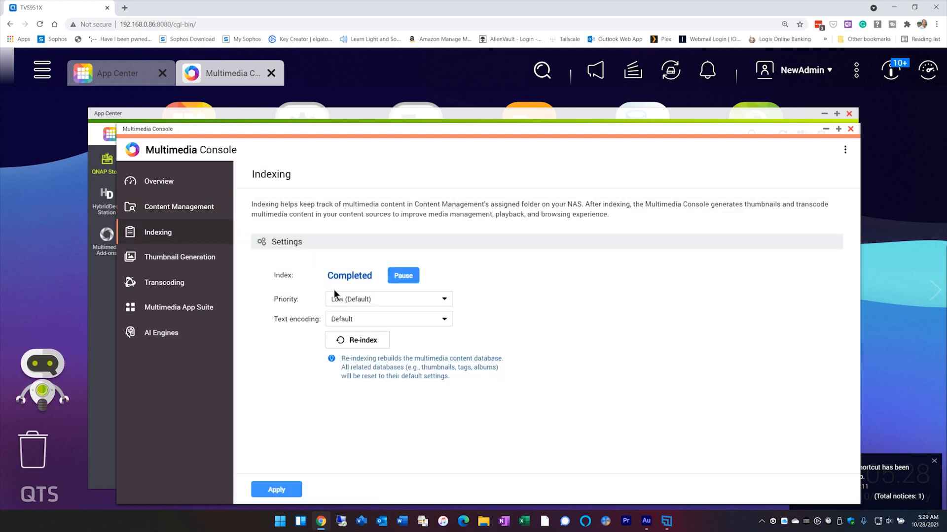
pyautogui.moveTo(396, 304)
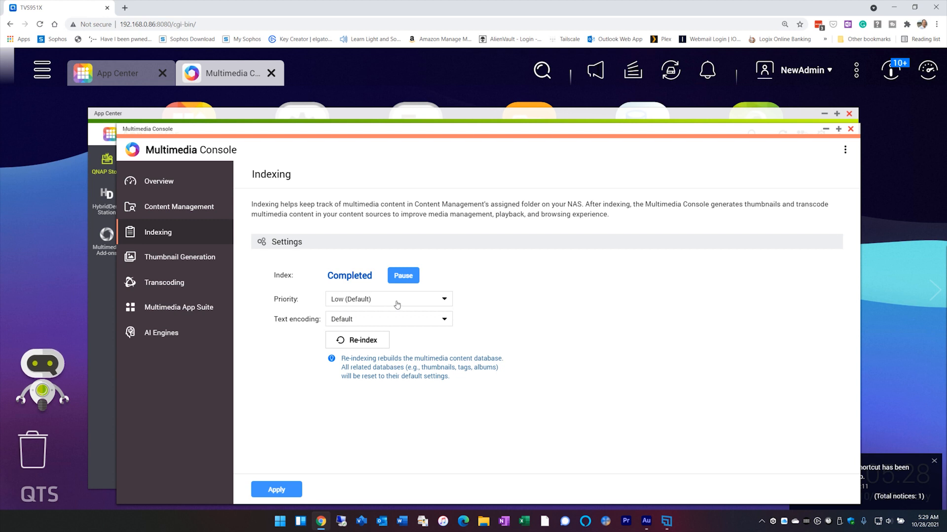
pyautogui.click(388, 300)
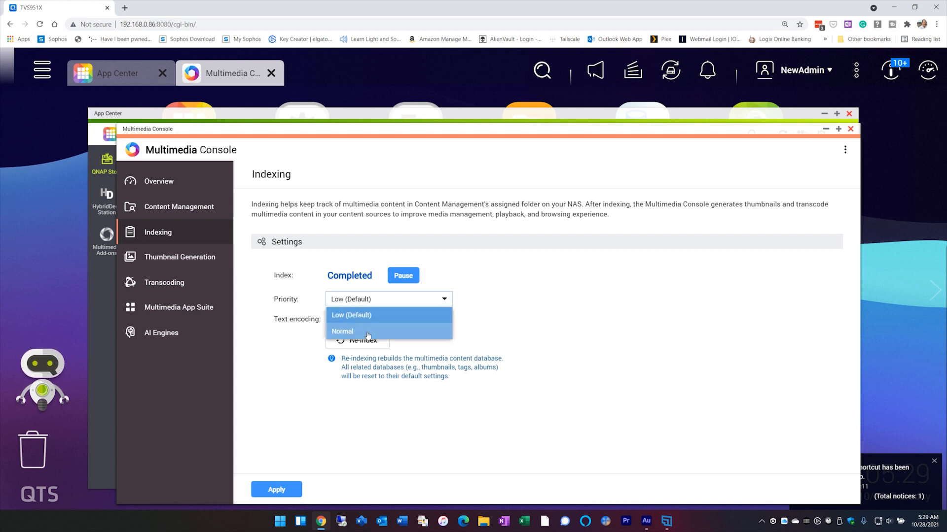
pyautogui.click(343, 332)
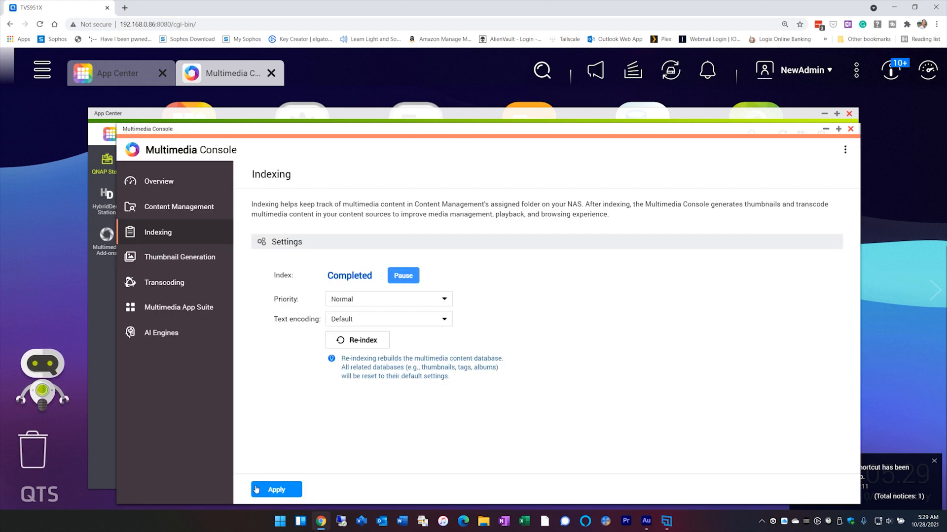
pyautogui.moveTo(288, 469)
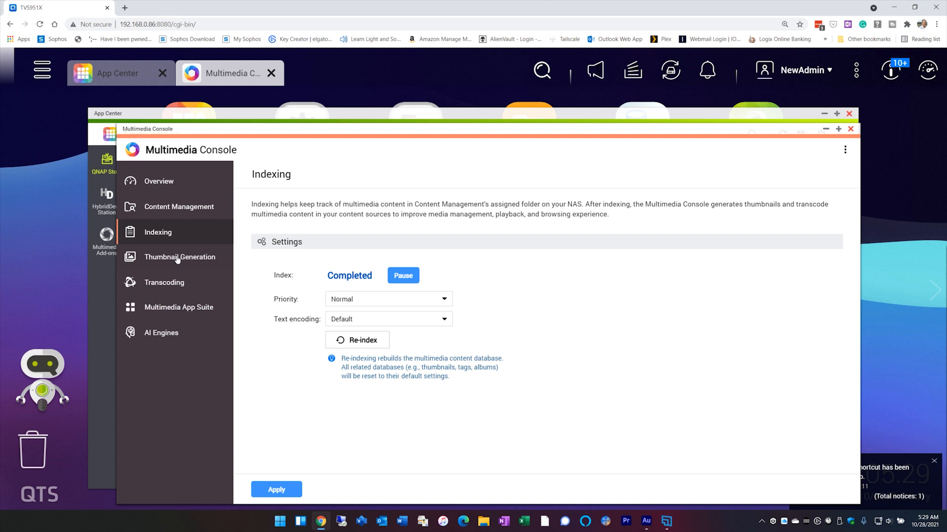
# Review Thumbnail Generation, Transcoding and Multimedia App Suite pages, ending on AI Engines status
pyautogui.click(179, 256)
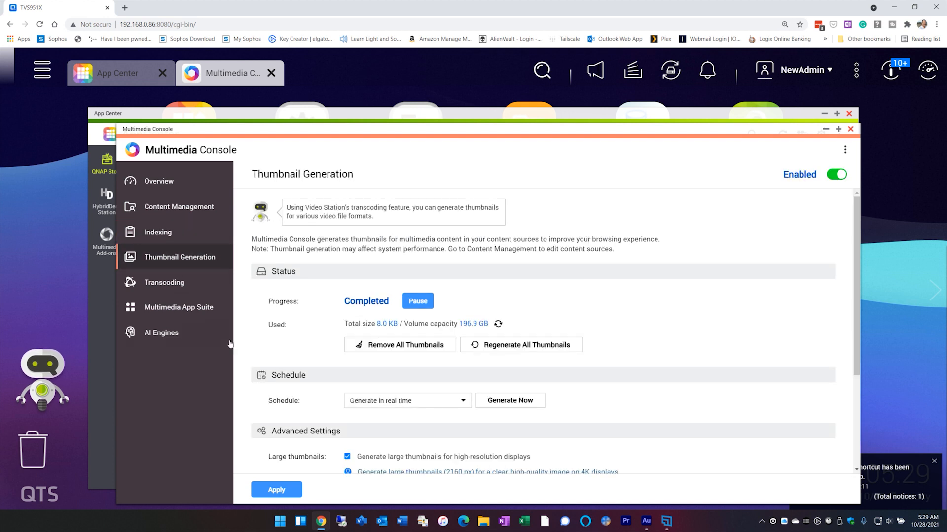
pyautogui.scroll(-3)
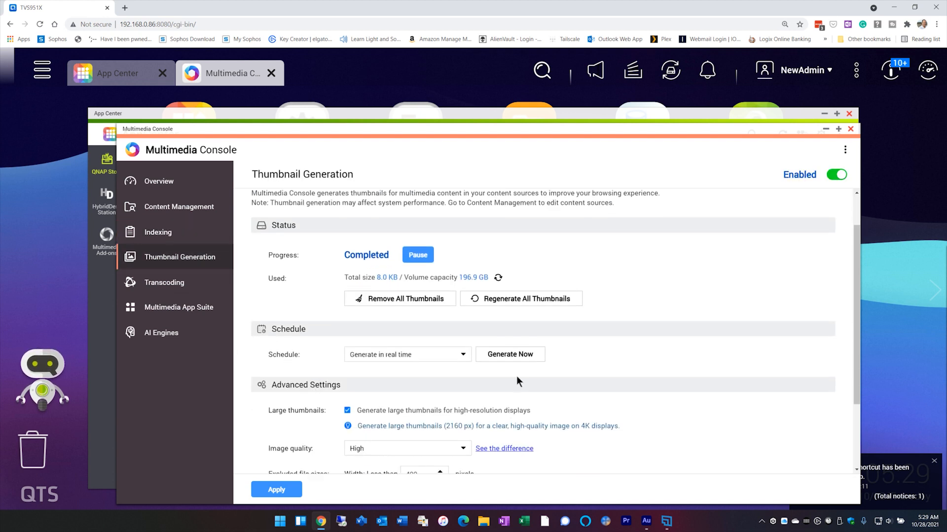
pyautogui.moveTo(445, 308)
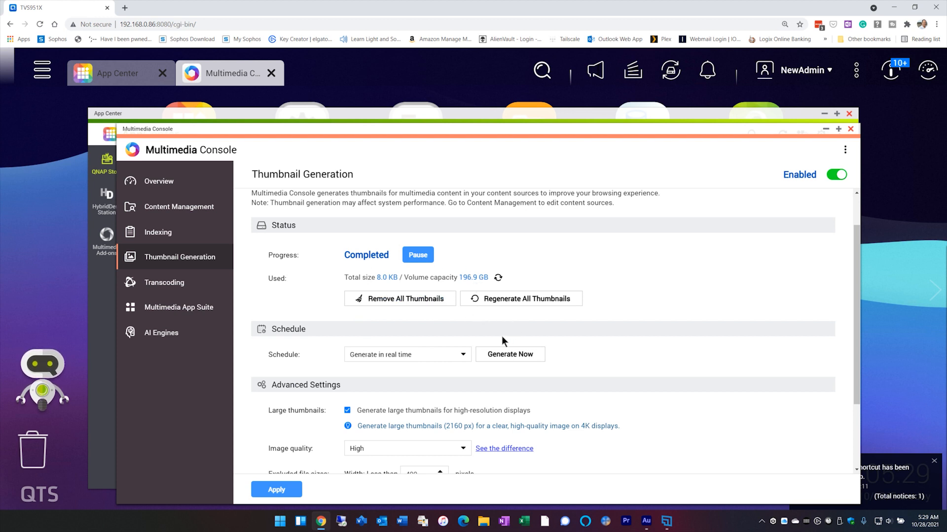
pyautogui.scroll(-3)
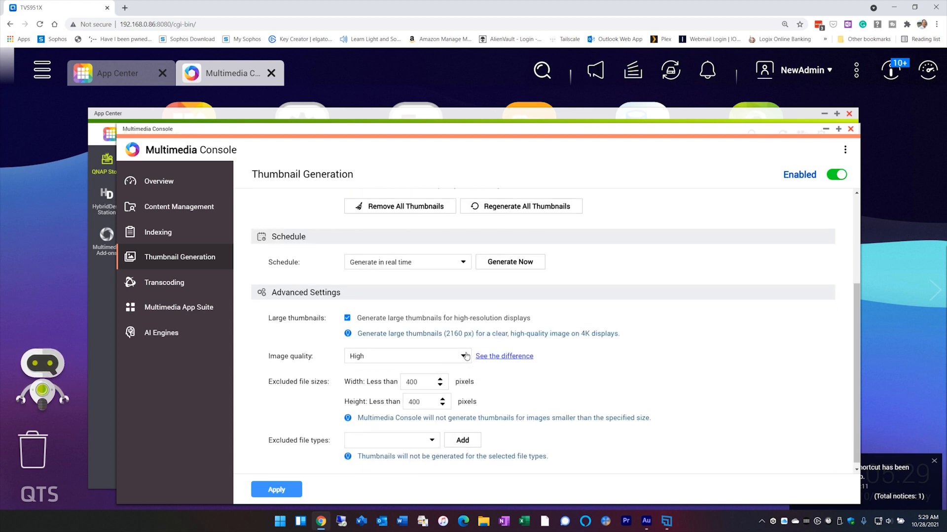
pyautogui.moveTo(408, 358)
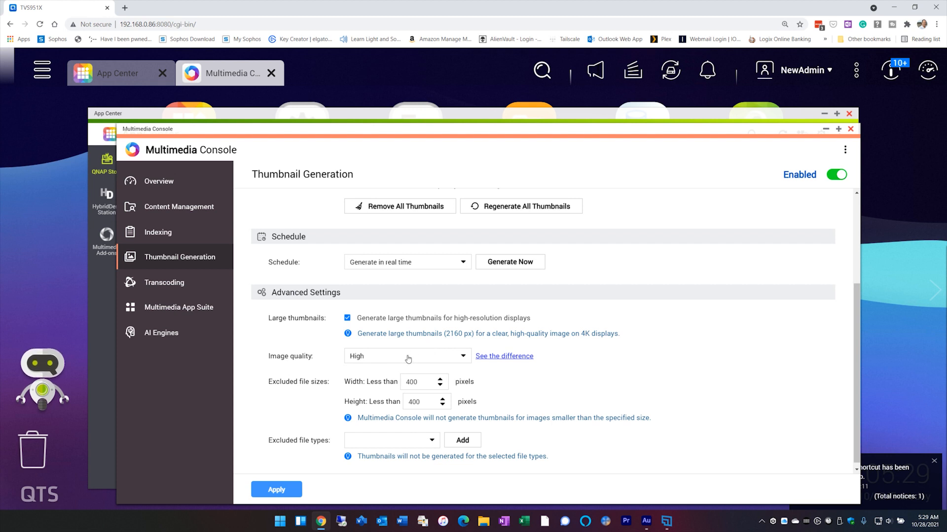
pyautogui.moveTo(254, 334)
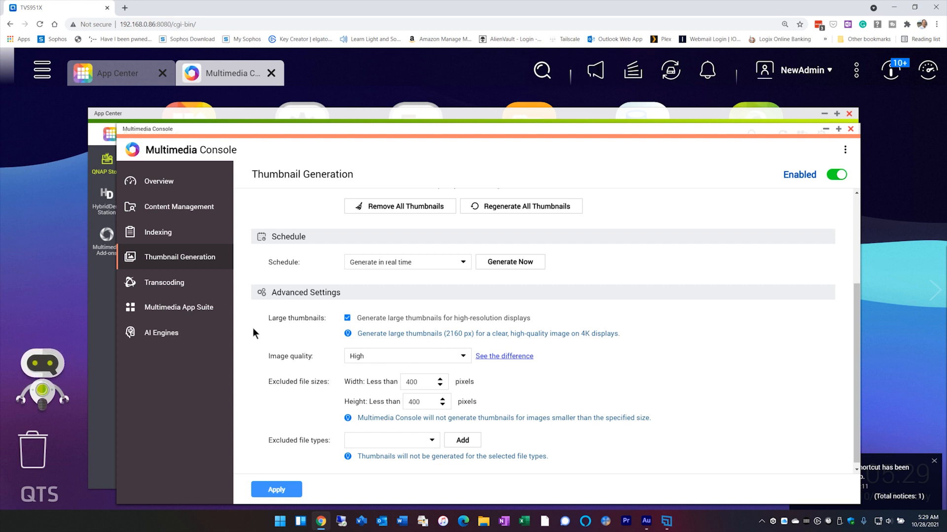
pyautogui.moveTo(170, 300)
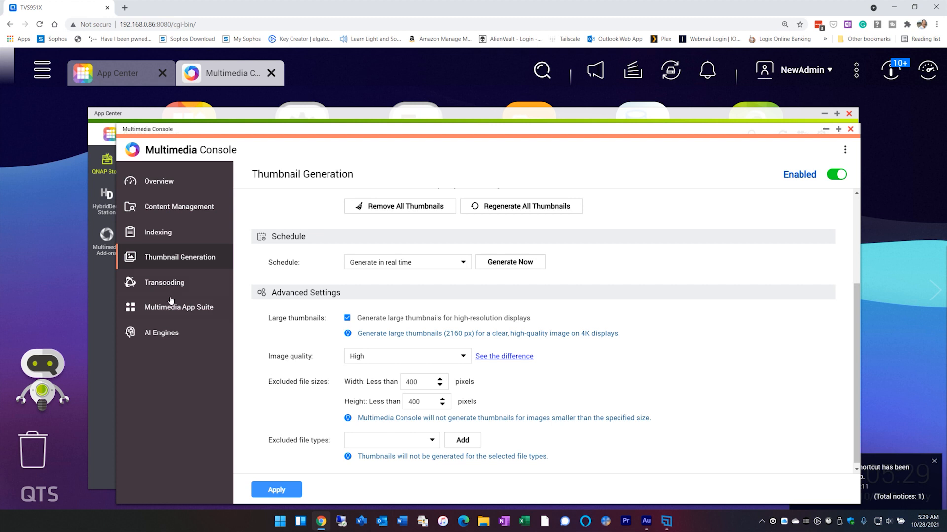
pyautogui.click(163, 282)
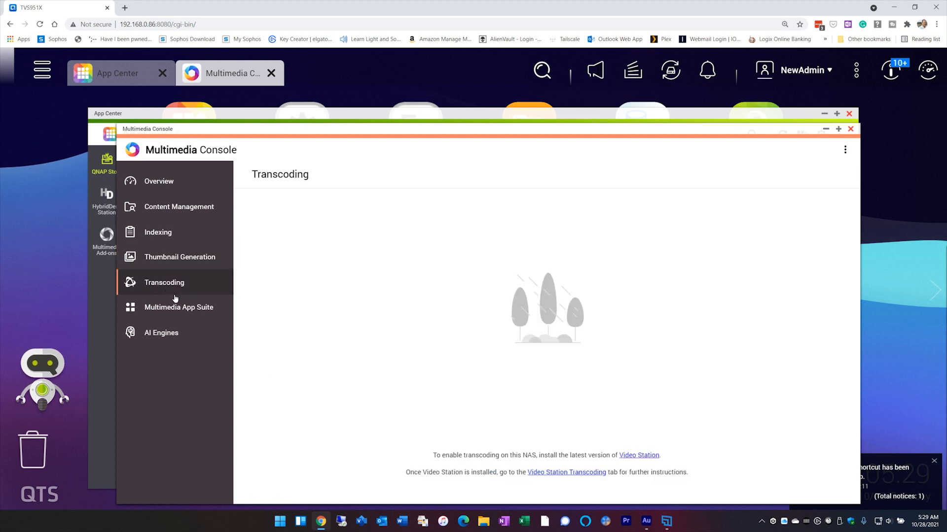
pyautogui.click(179, 308)
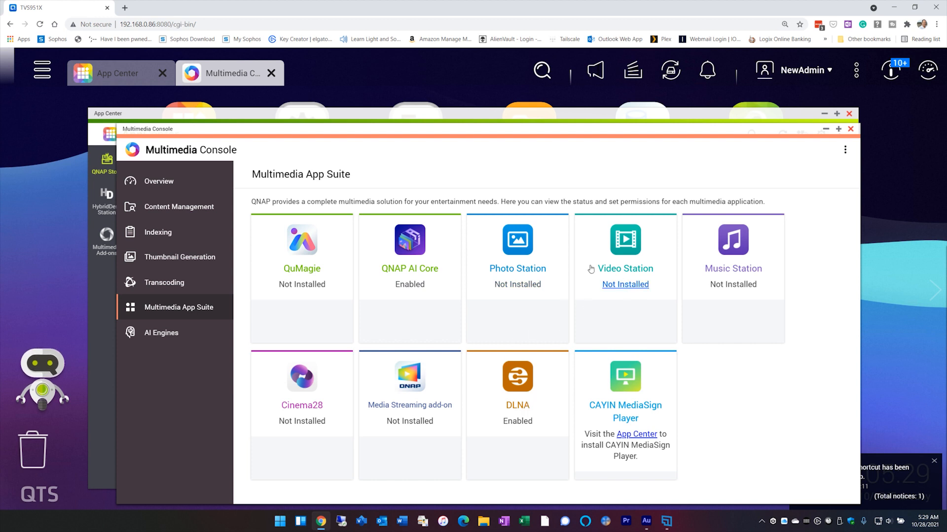
pyautogui.click(162, 334)
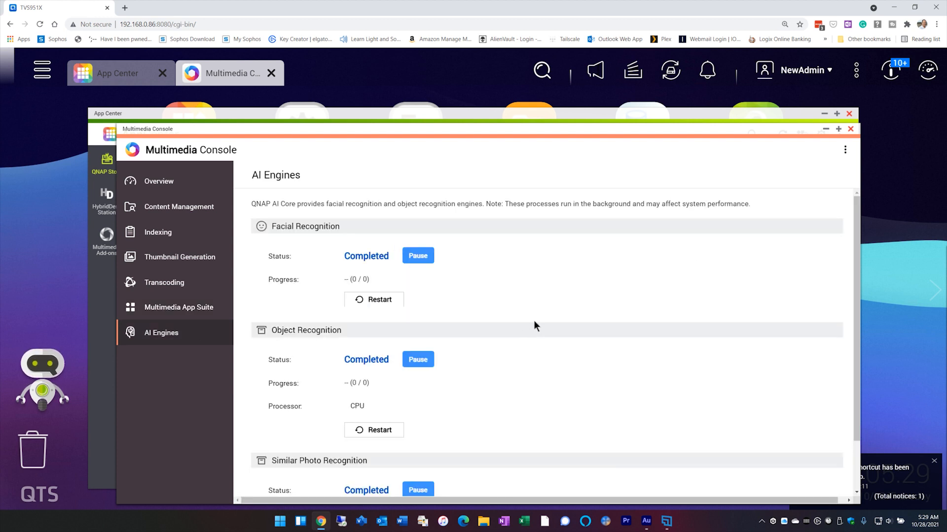
pyautogui.moveTo(295, 345)
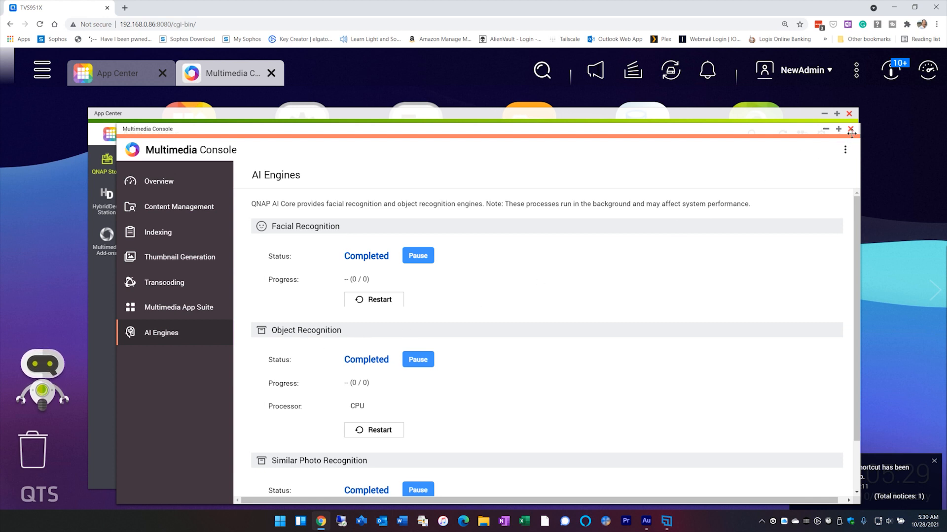
# Close Multimedia Console and install QuMagie from App Center onto the DataMisc volume
pyautogui.click(850, 129)
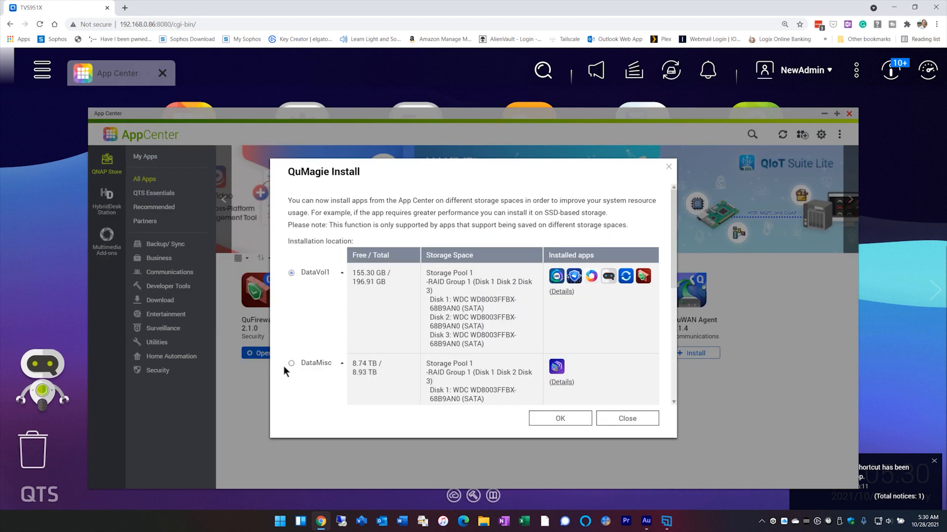
pyautogui.click(291, 363)
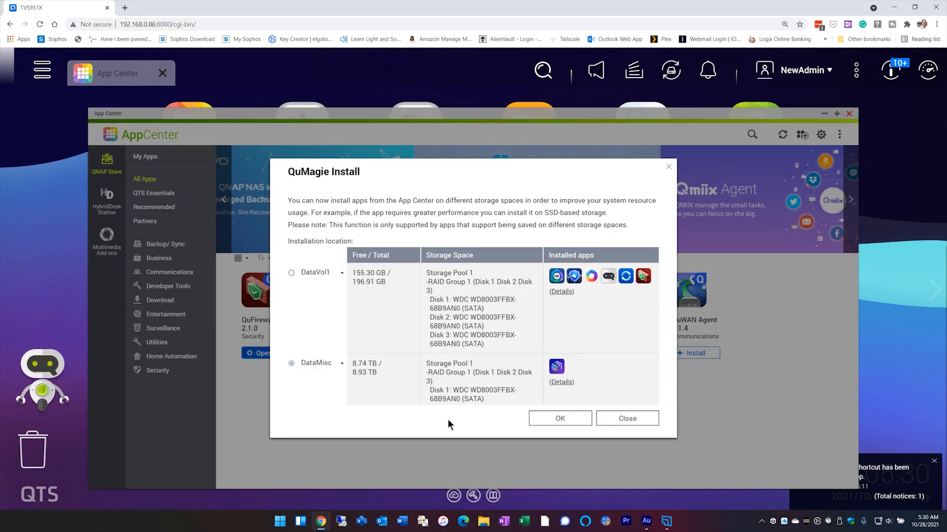
pyautogui.click(560, 418)
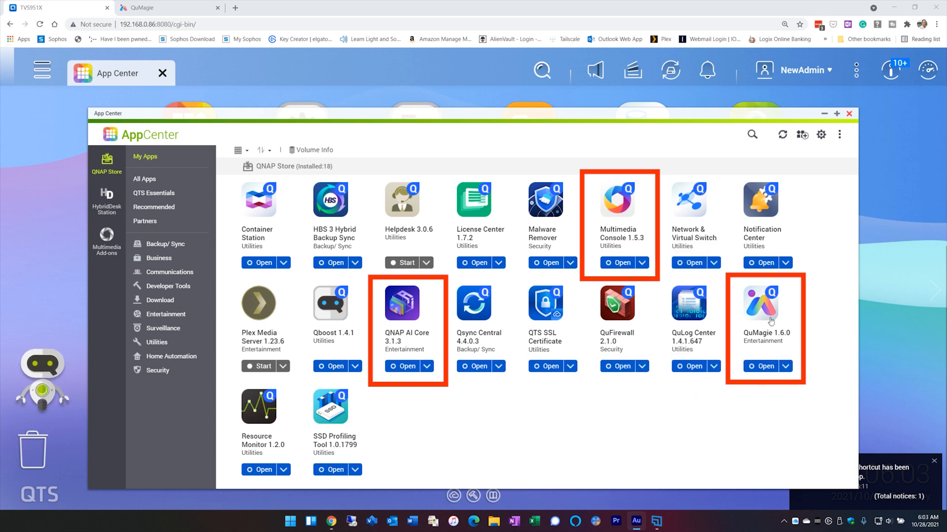
pyautogui.moveTo(453, 341)
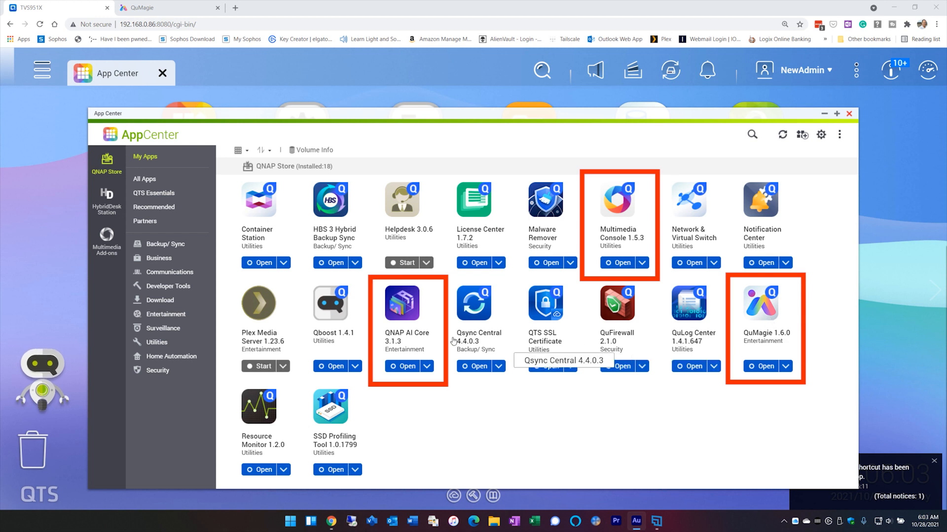
pyautogui.moveTo(564, 372)
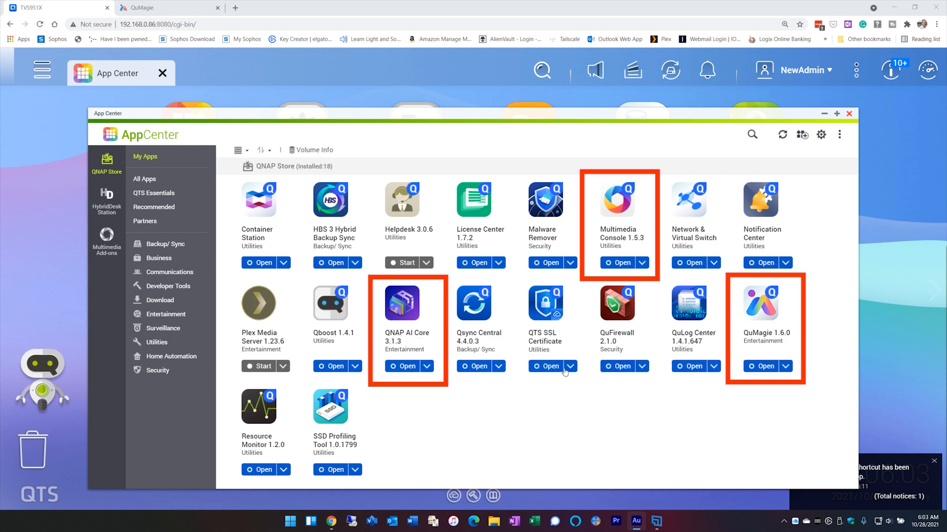
pyautogui.moveTo(596, 388)
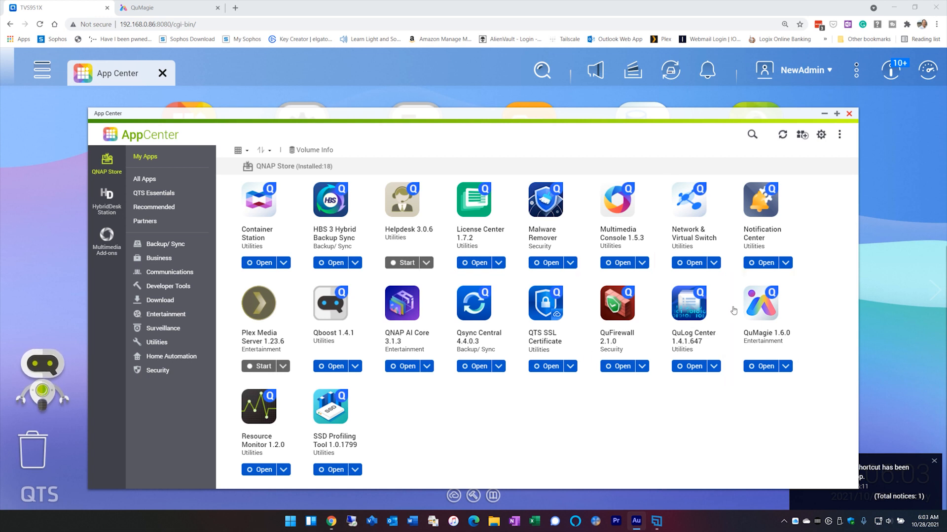
pyautogui.moveTo(664, 268)
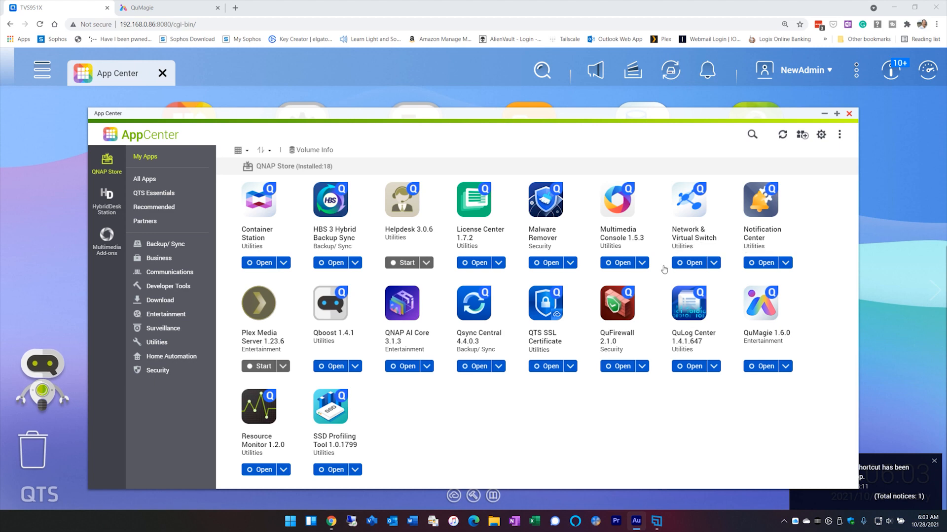
pyautogui.moveTo(759, 305)
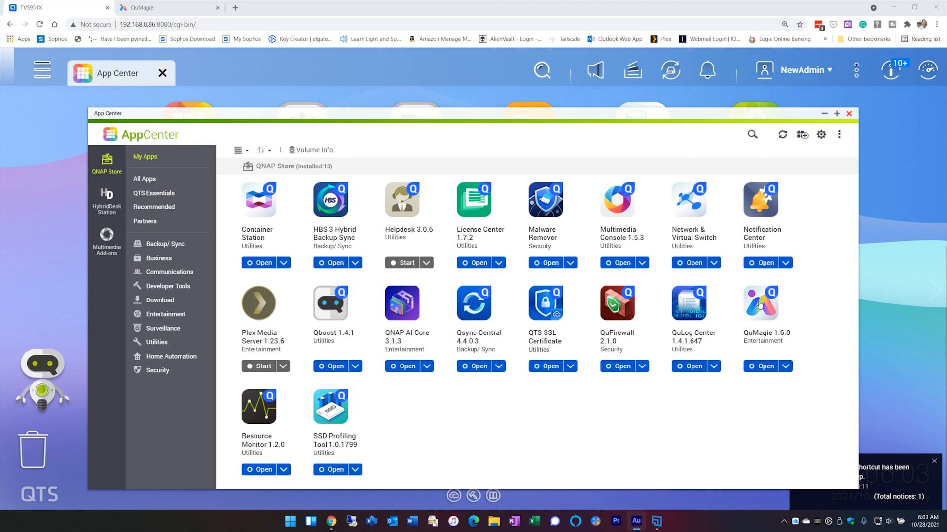
# Launch QuMagie and follow its empty-library link back to Multimedia Console Content Management
pyautogui.click(760, 303)
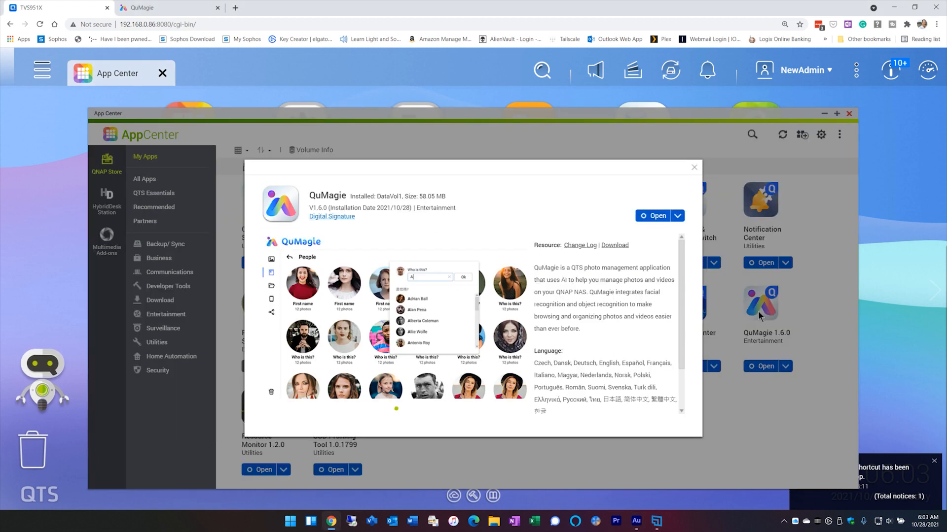
pyautogui.click(653, 215)
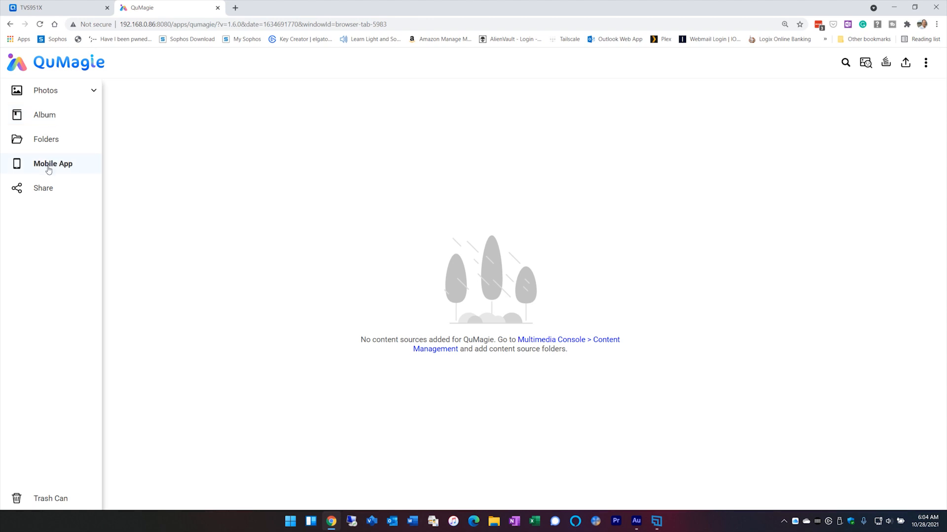
pyautogui.click(52, 164)
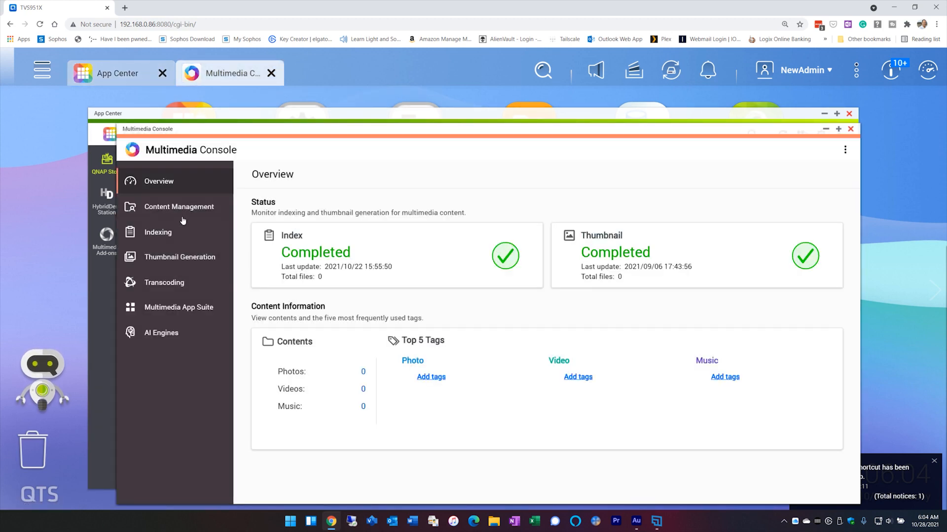
# Check QuMagie's content source folders in Content Management, then move to the Indexing settings
pyautogui.click(179, 207)
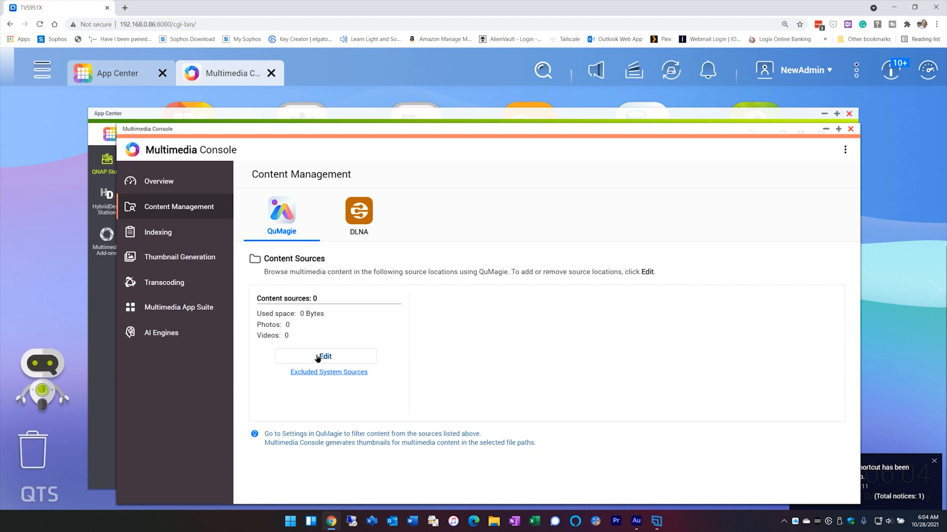
pyautogui.click(325, 357)
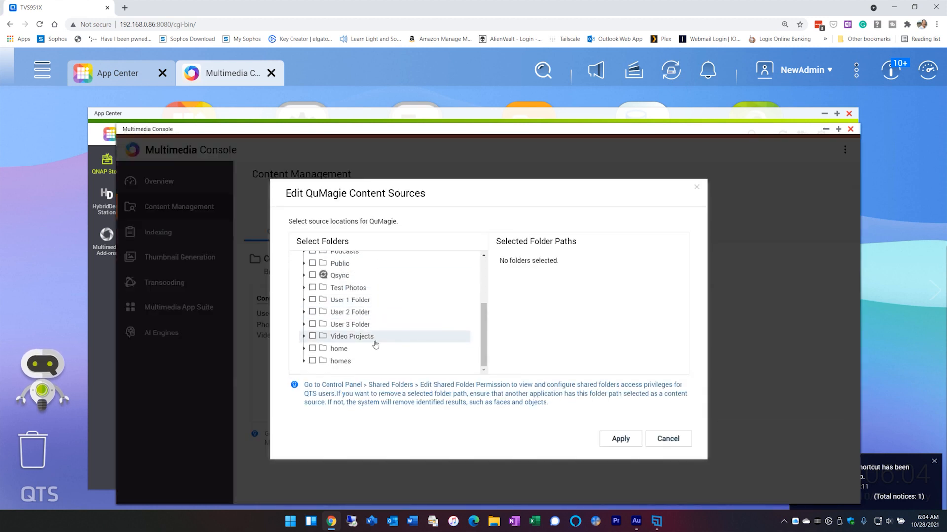
pyautogui.moveTo(377, 323)
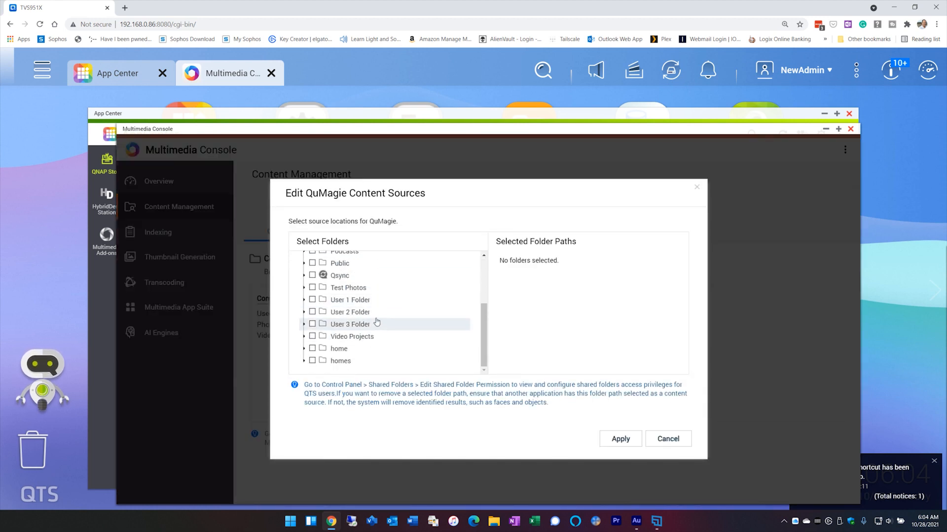
pyautogui.moveTo(361, 312)
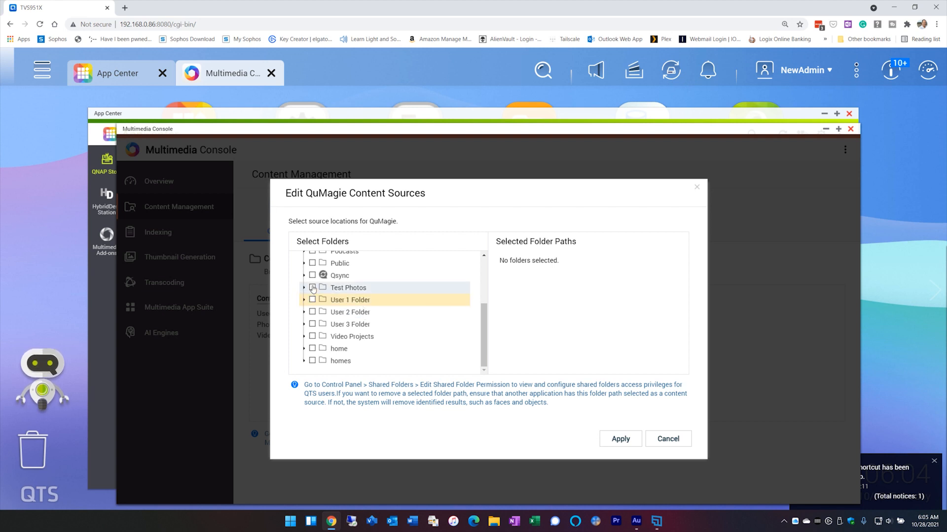
pyautogui.click(311, 288)
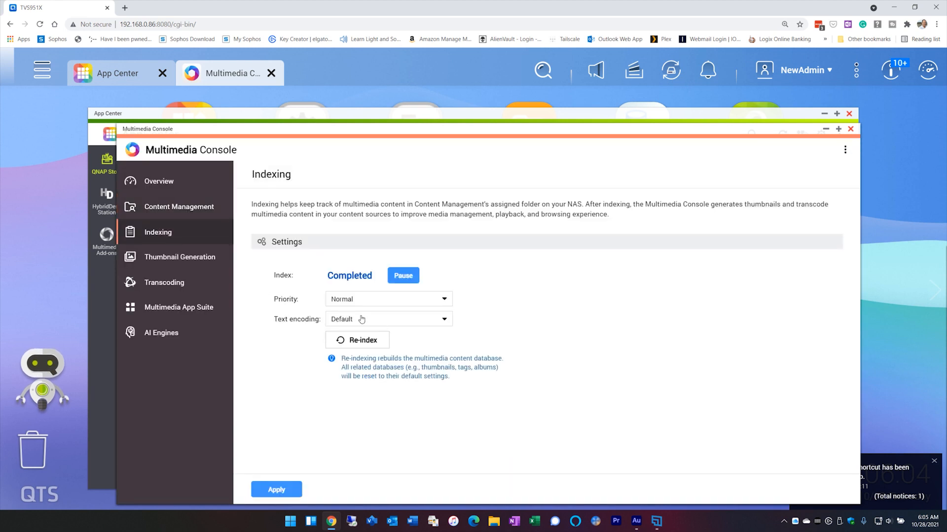
pyautogui.moveTo(160, 335)
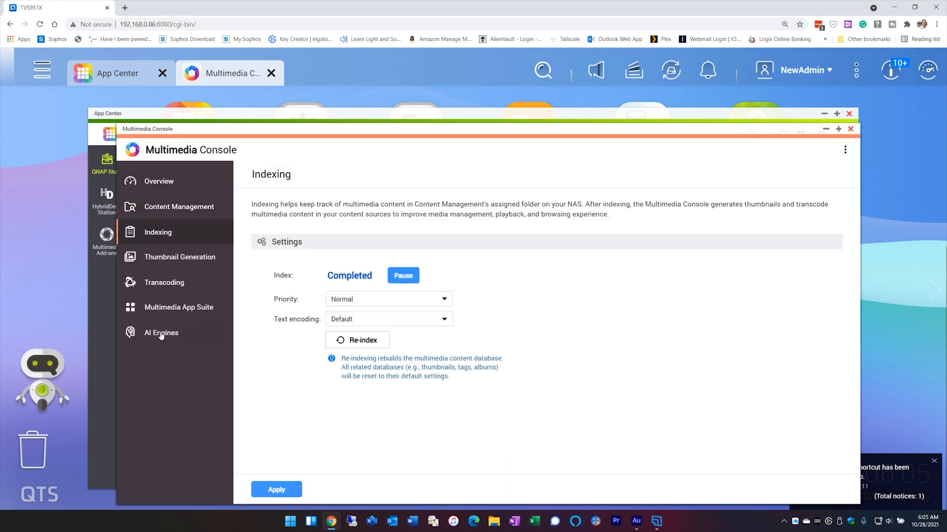
# Check facial, object and similar-photo recognition progress on AI Engines and the background task list
pyautogui.click(161, 334)
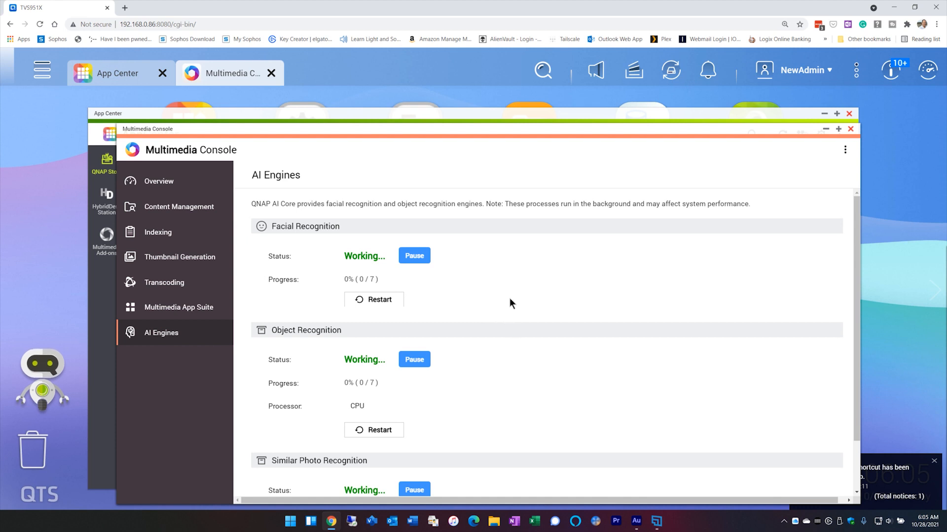
pyautogui.moveTo(465, 297)
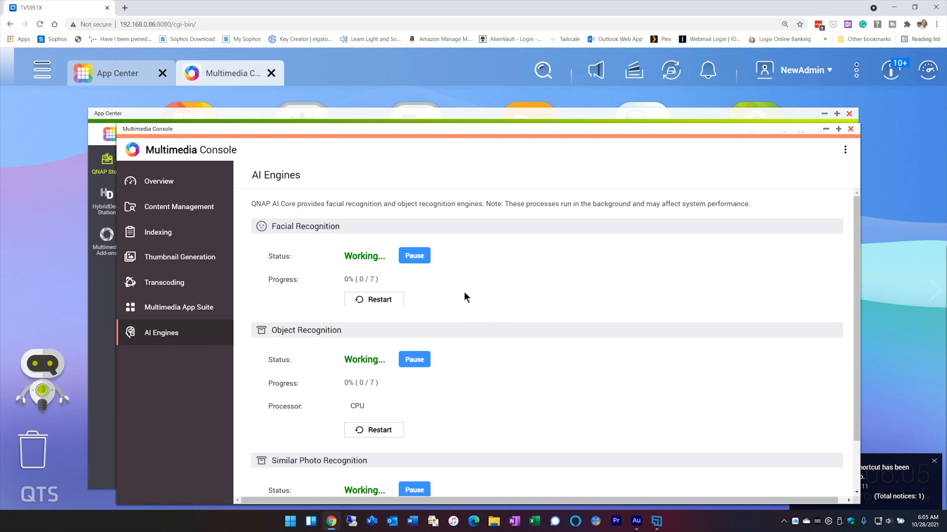
pyautogui.scroll(-3)
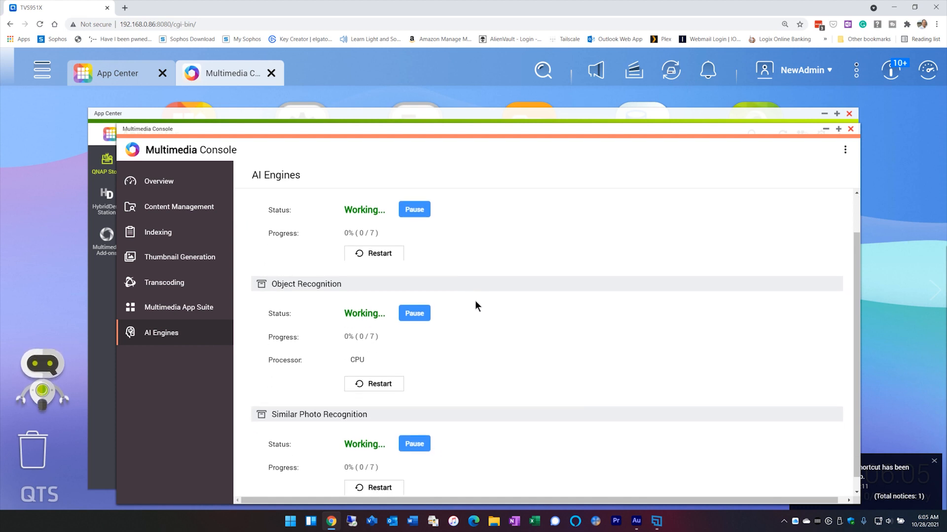
pyautogui.moveTo(483, 308)
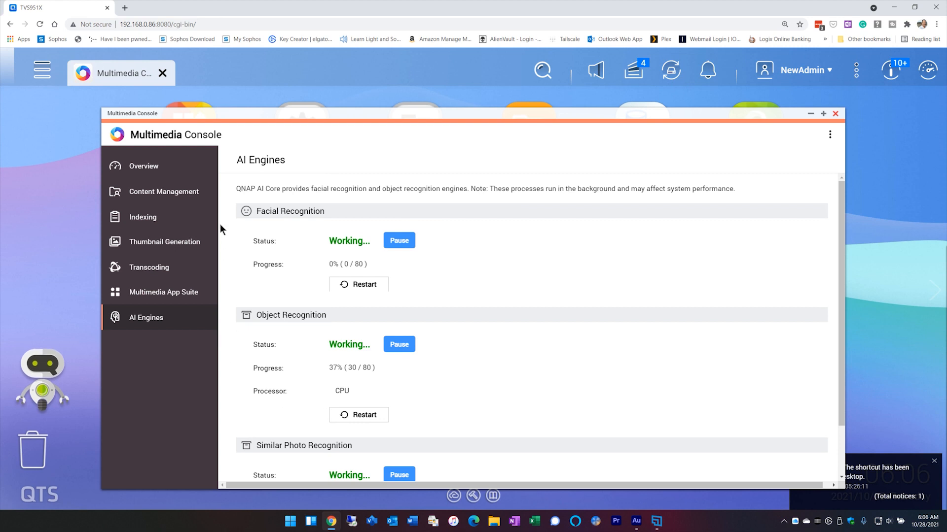
pyautogui.moveTo(341, 321)
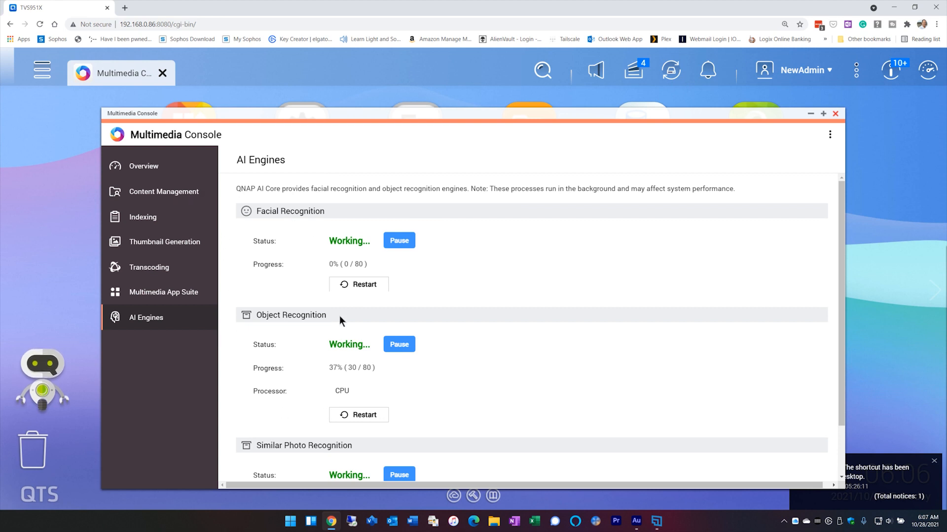
pyautogui.scroll(-3)
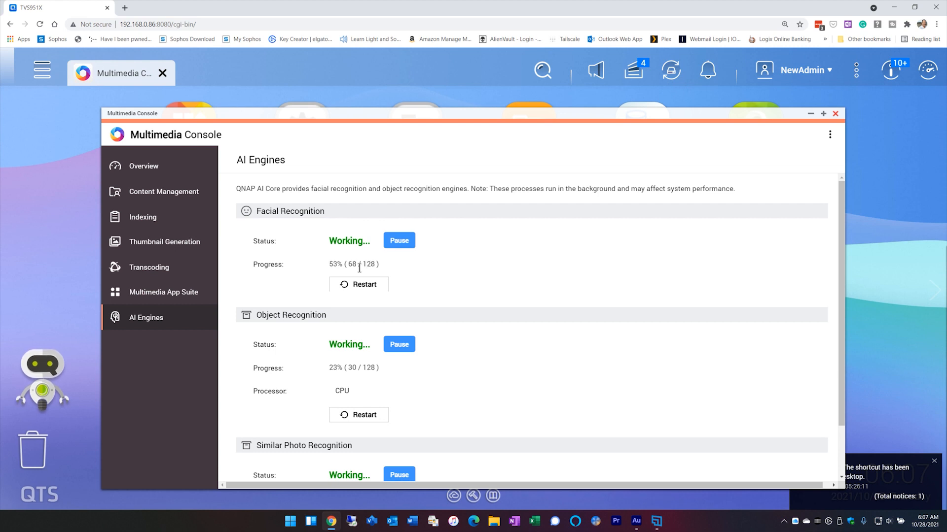
pyautogui.click(633, 70)
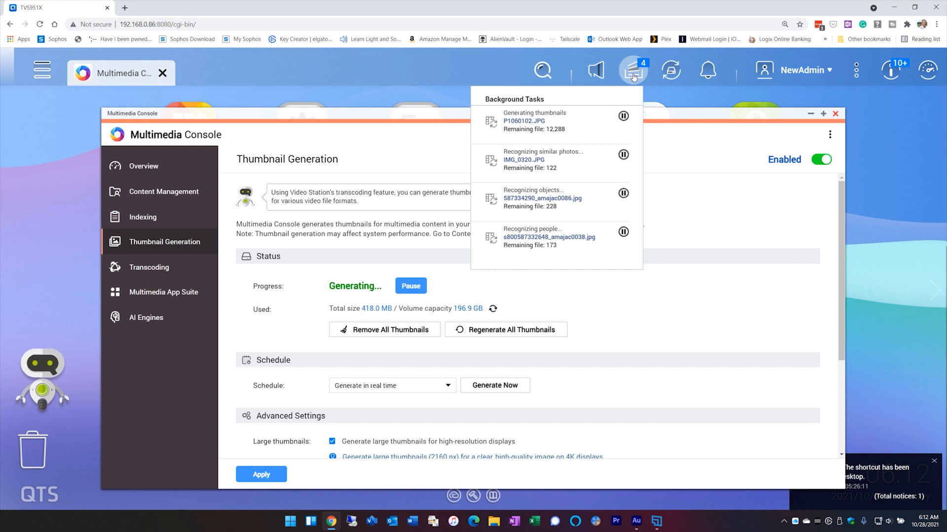
pyautogui.moveTo(633, 95)
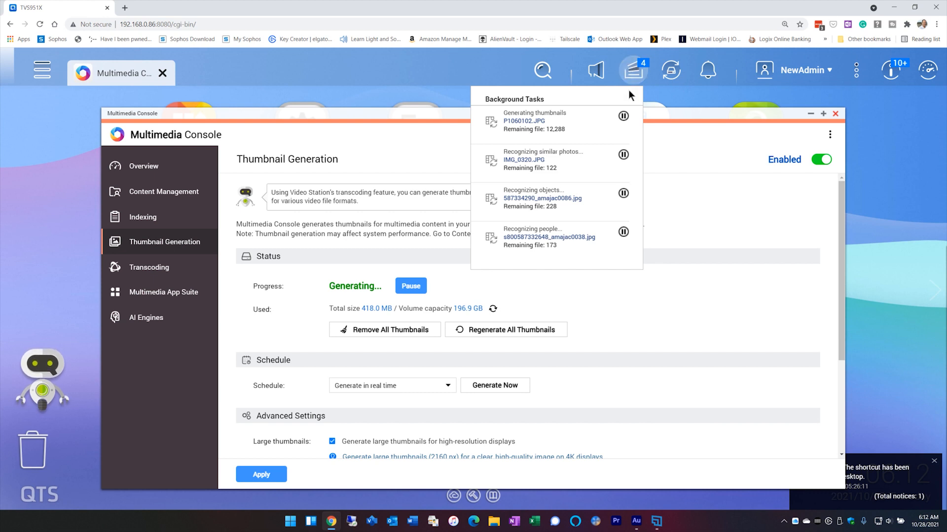
pyautogui.moveTo(616, 181)
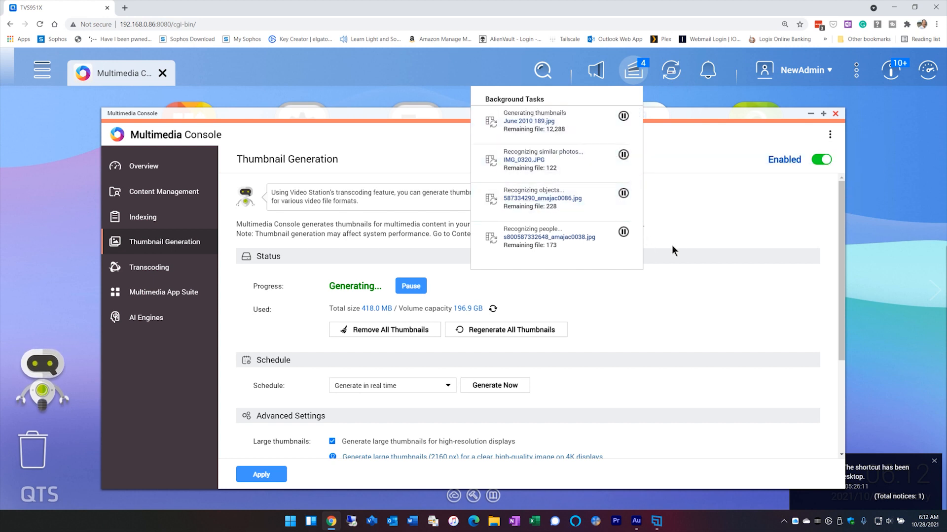
pyautogui.moveTo(731, 227)
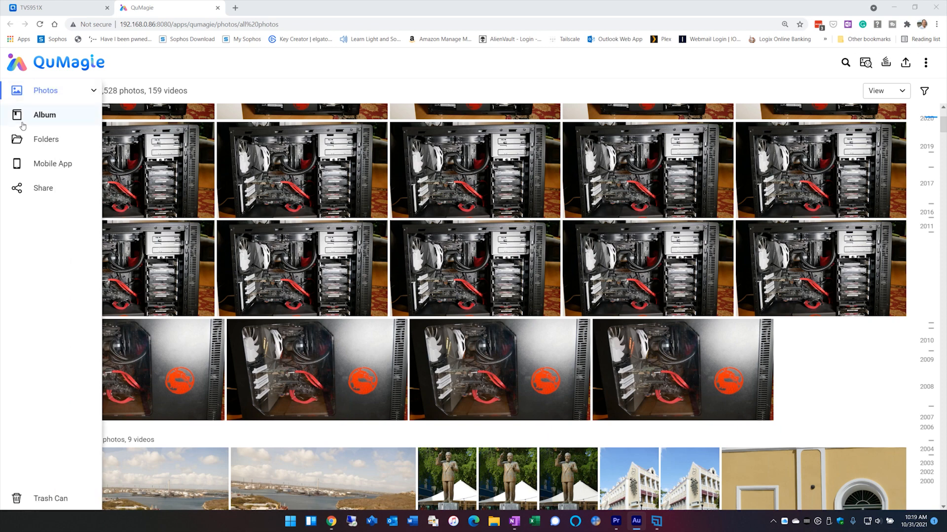
# Show QuMagie's Album overview with People, Things, Tags, Places, Events and media types
pyautogui.click(44, 114)
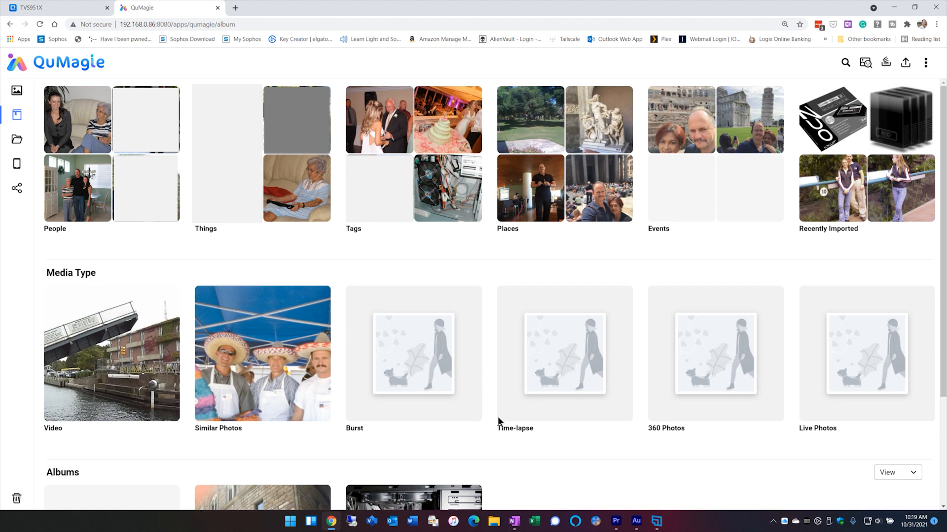
pyautogui.moveTo(160, 248)
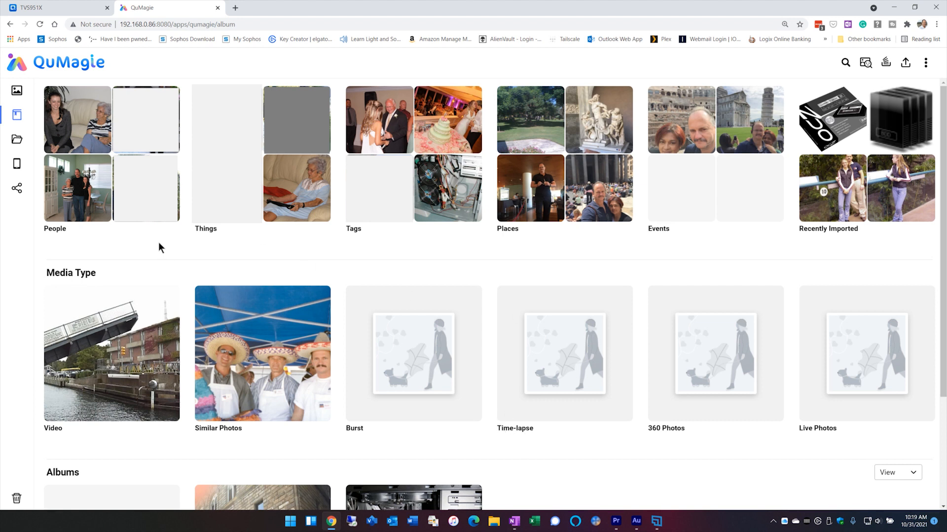
pyautogui.moveTo(345, 256)
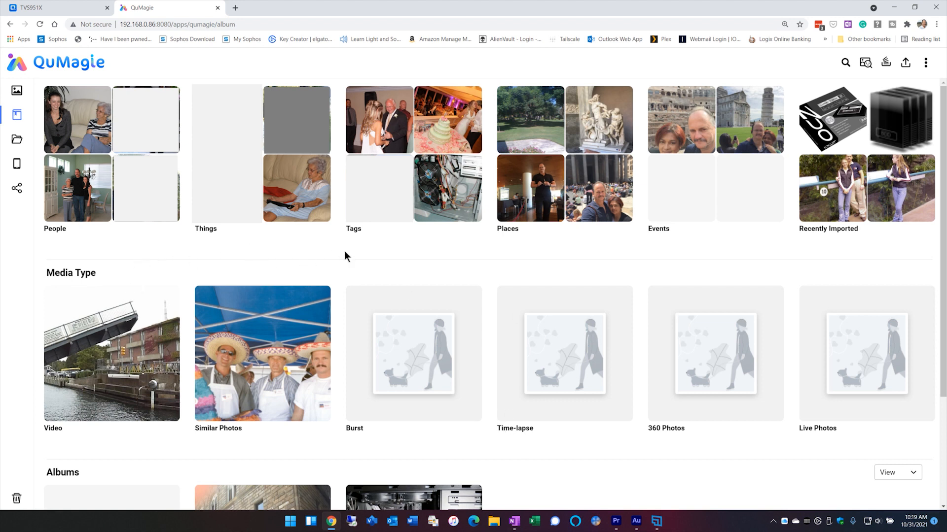
pyautogui.moveTo(740, 302)
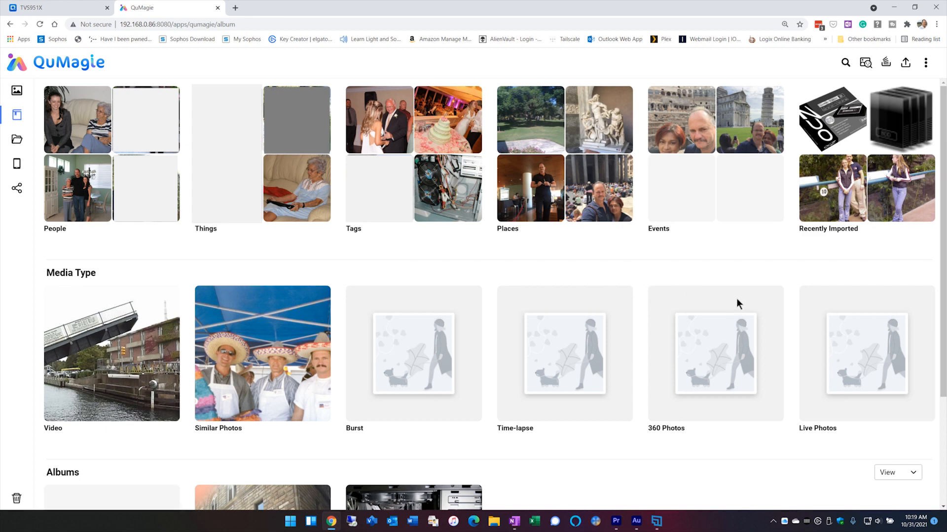
pyautogui.moveTo(377, 231)
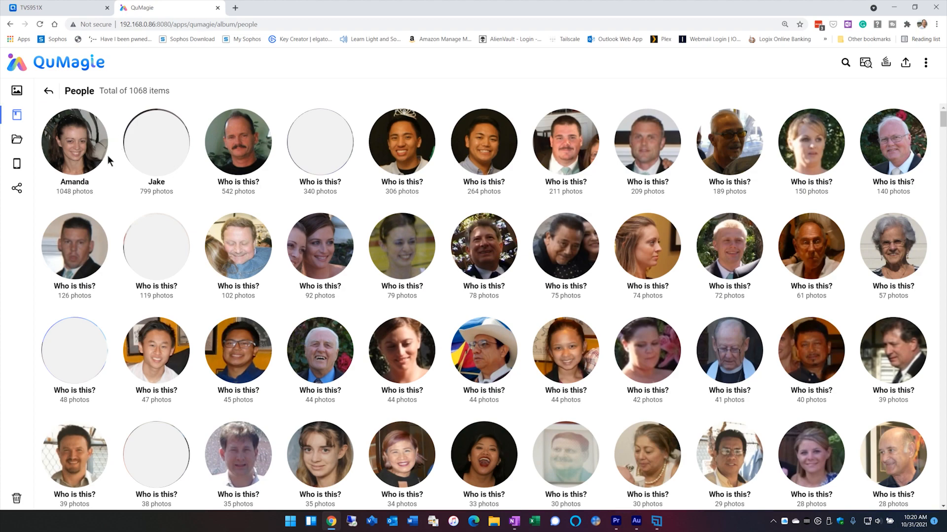
# Browse the first recognized person's 1,048 photos across 2006–2007 and start reviewing suggested matches
pyautogui.click(74, 142)
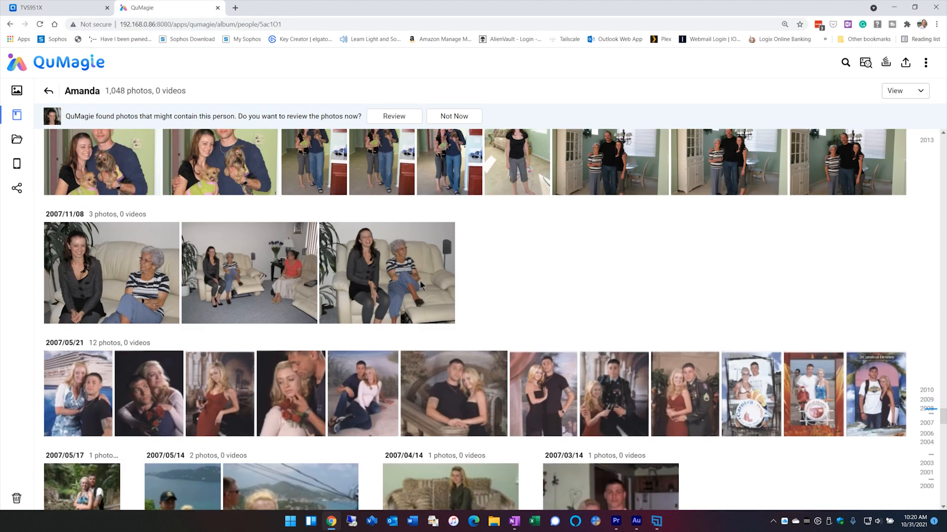
pyautogui.scroll(-3)
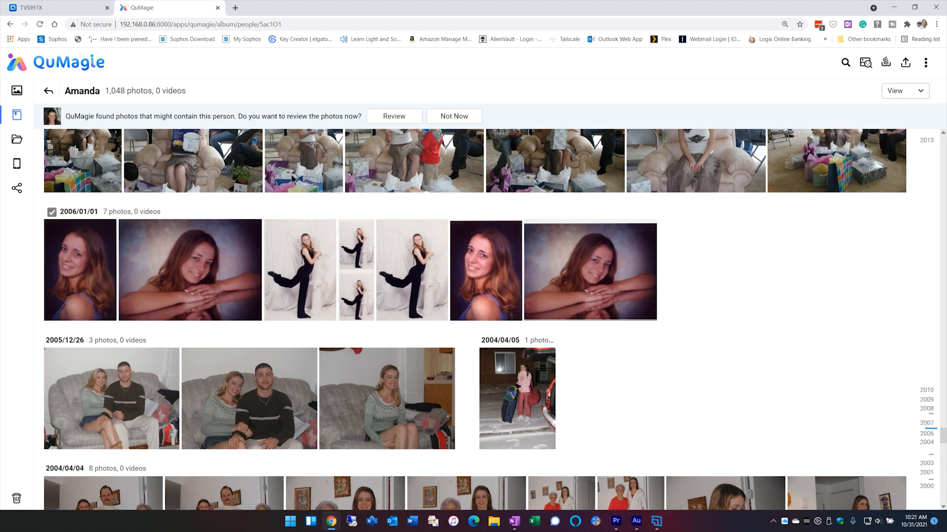
pyautogui.click(51, 211)
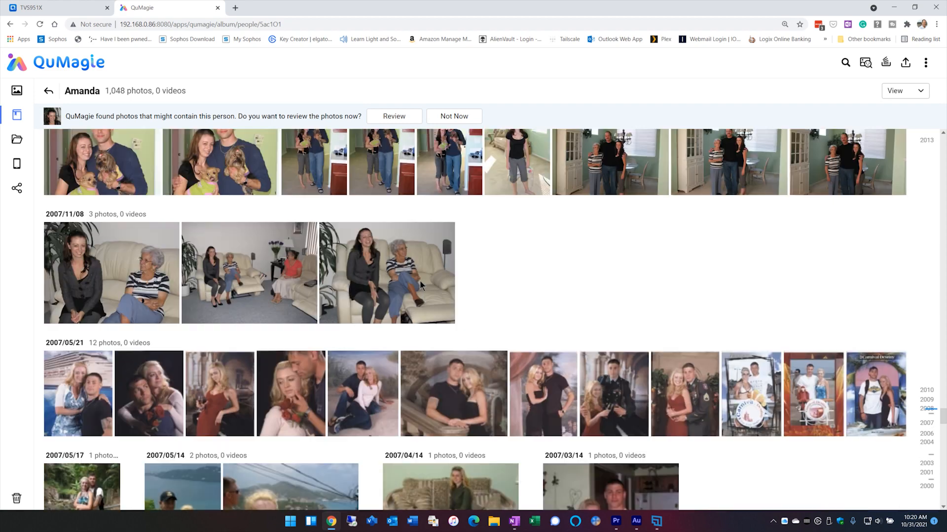
pyautogui.scroll(-3)
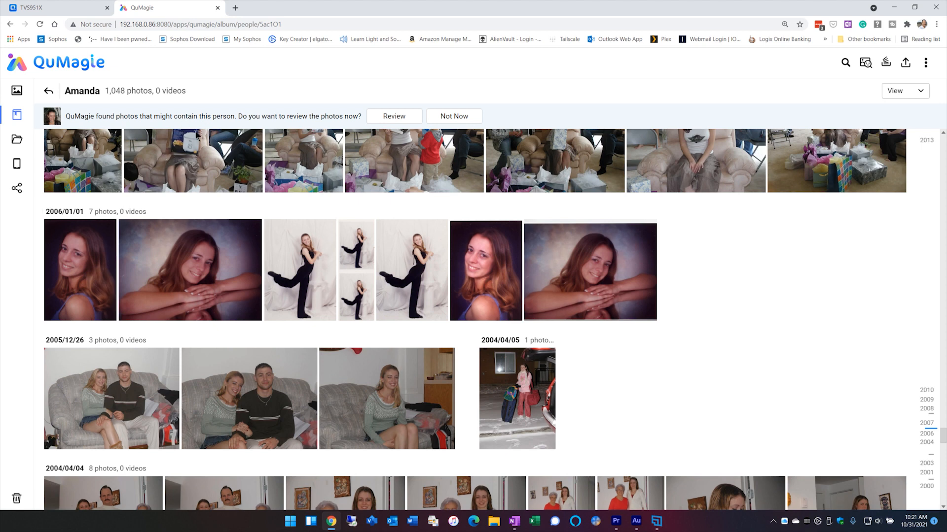
pyautogui.moveTo(255, 125)
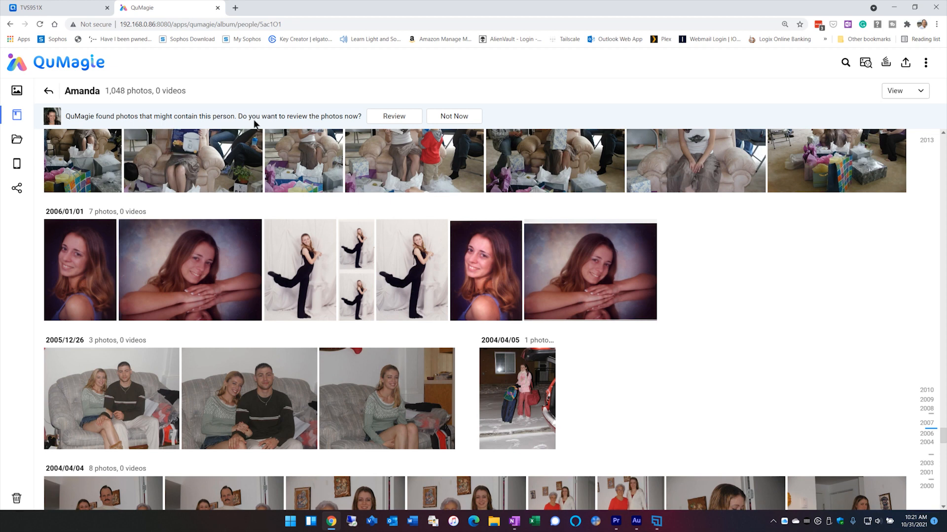
pyautogui.moveTo(178, 125)
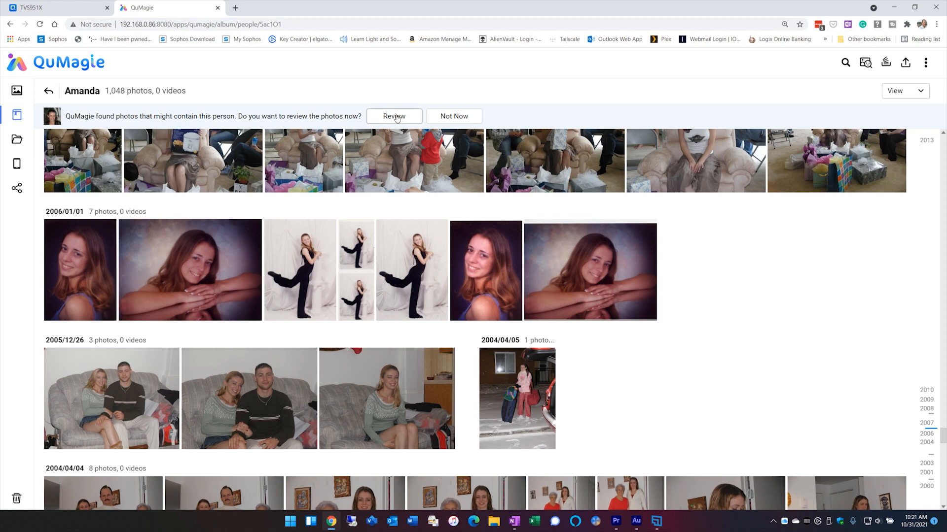
pyautogui.click(394, 116)
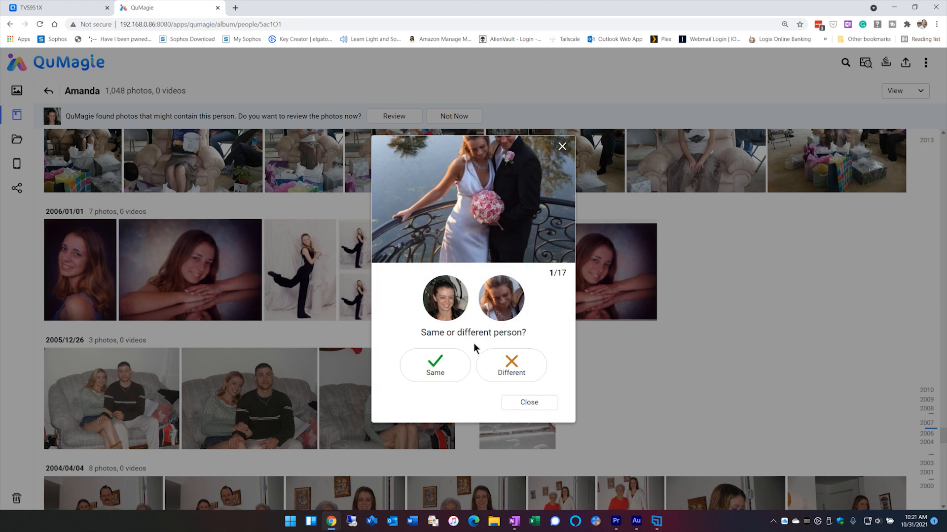
# Confirm four suggested faces as the same person (Amanda) in the review dialog
pyautogui.click(435, 366)
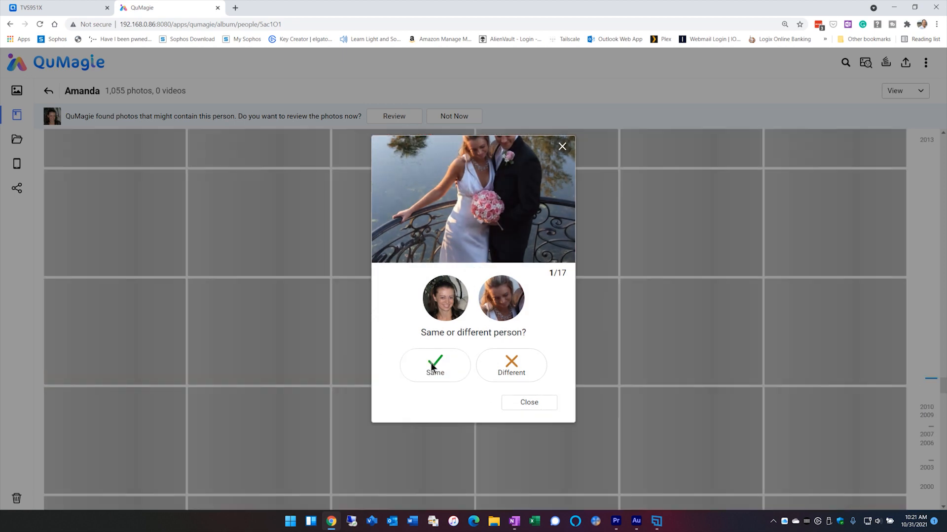
pyautogui.click(435, 365)
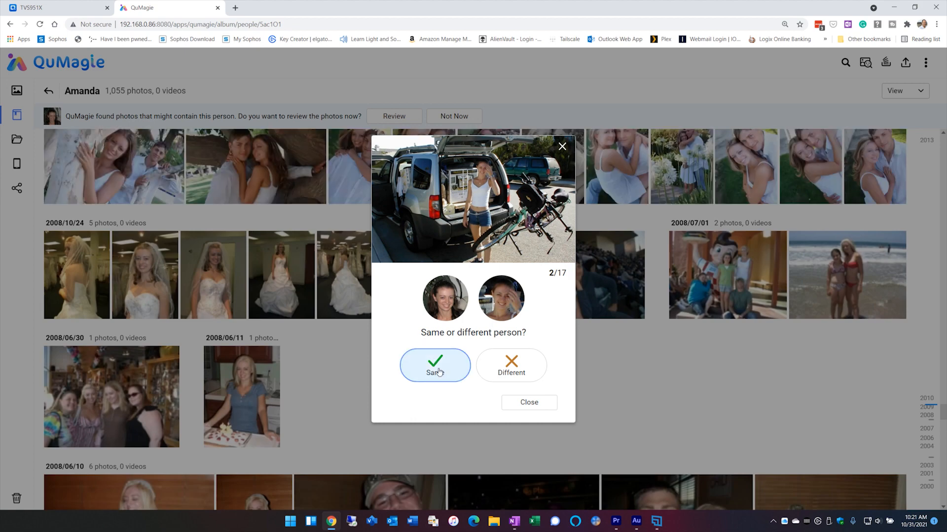
pyautogui.click(434, 366)
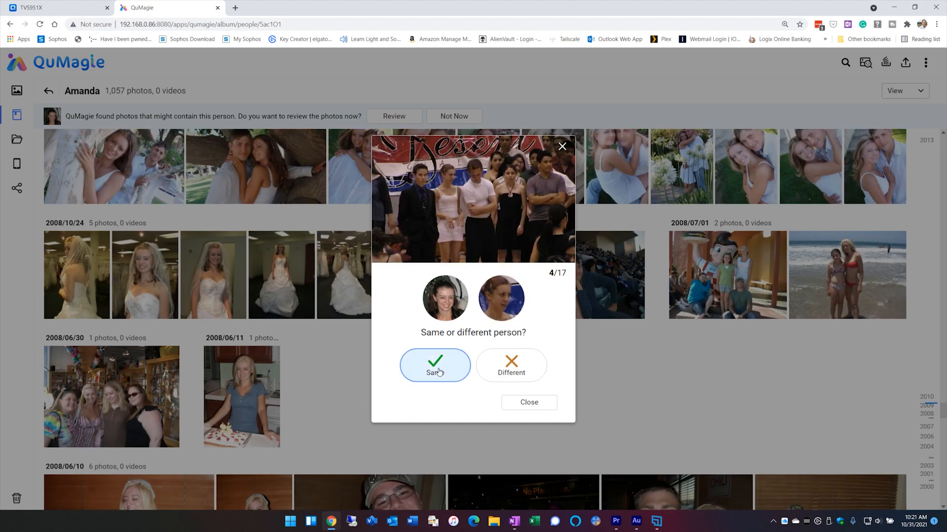
pyautogui.click(434, 366)
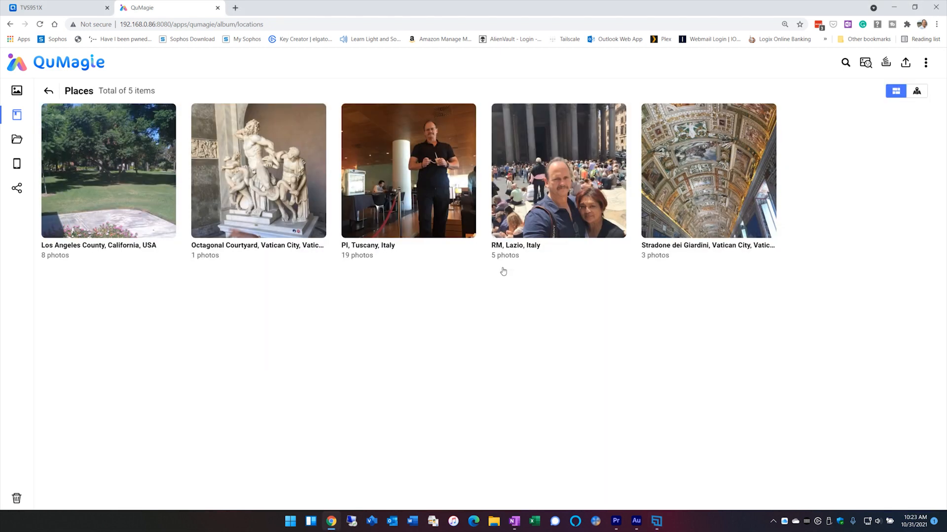
pyautogui.moveTo(170, 294)
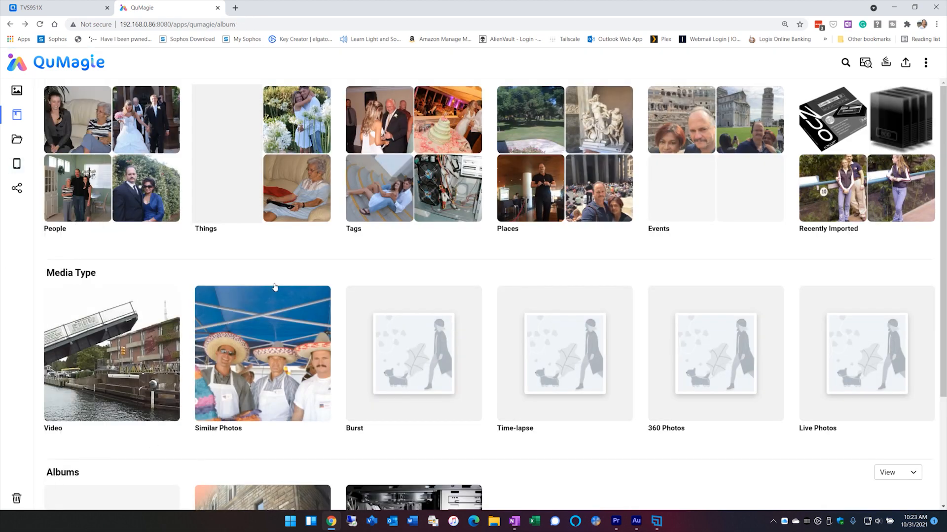
pyautogui.moveTo(415, 196)
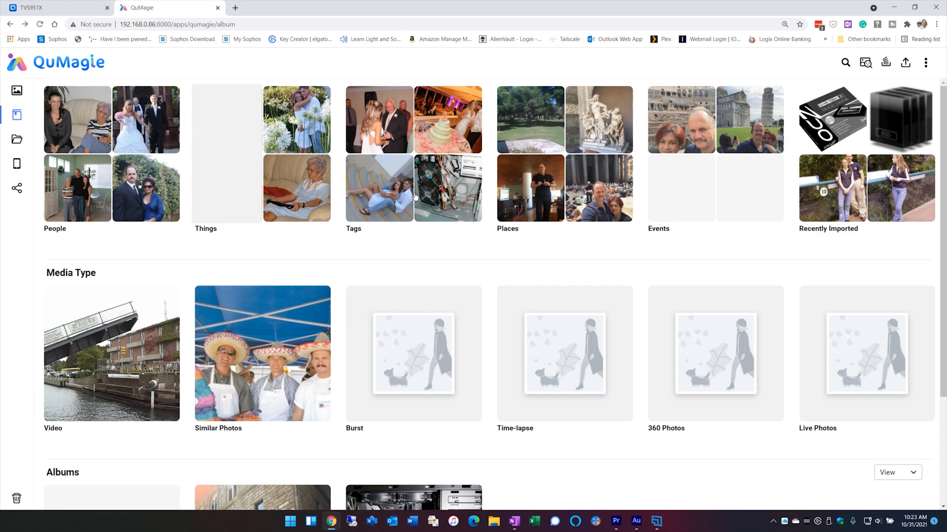
# Show the Video collection of 159 videos with the navigation sidebar expanded
pyautogui.click(110, 354)
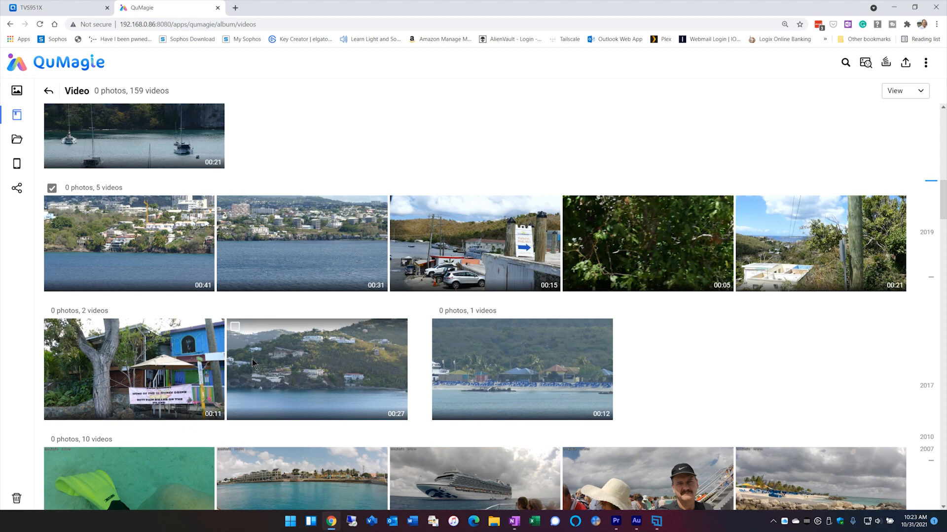
pyautogui.click(16, 89)
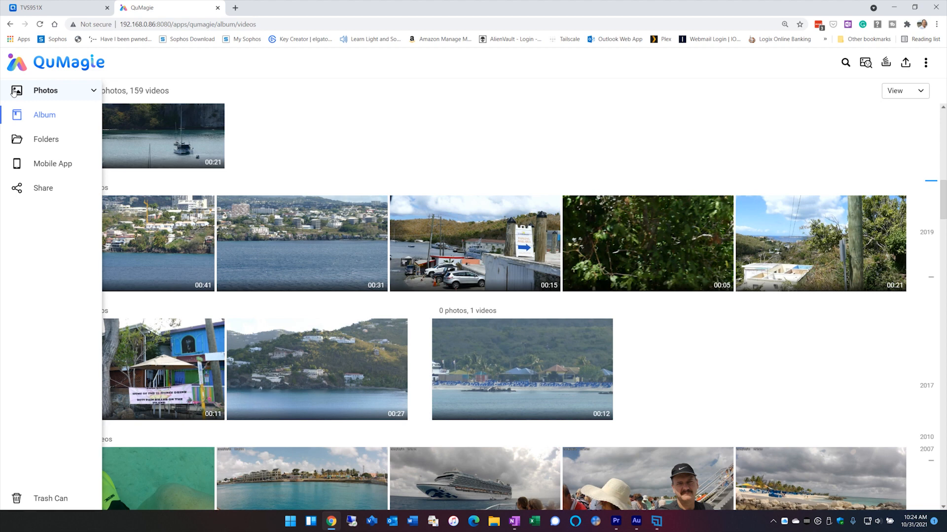
# Browse QuMagie's Album, Photos, Folders and Mobile App sections from the sidebar
pyautogui.click(45, 114)
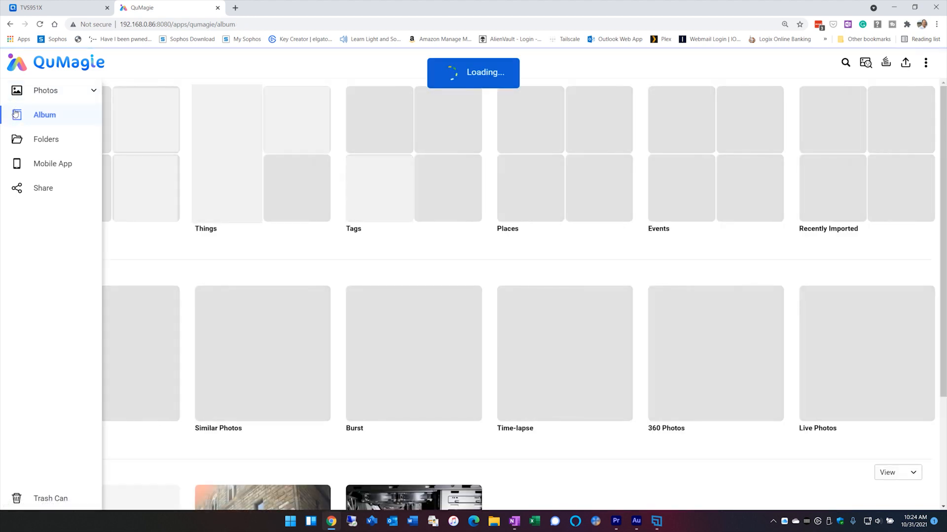
pyautogui.click(46, 90)
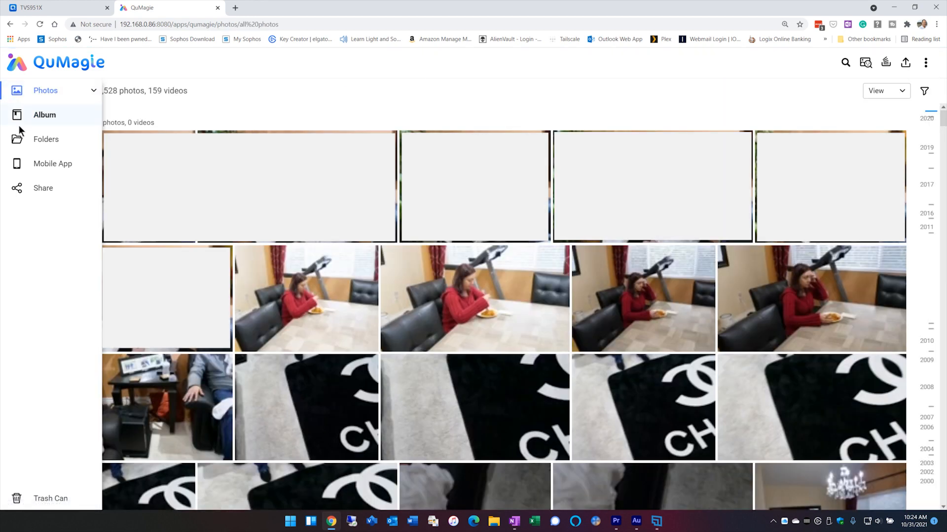
pyautogui.click(46, 139)
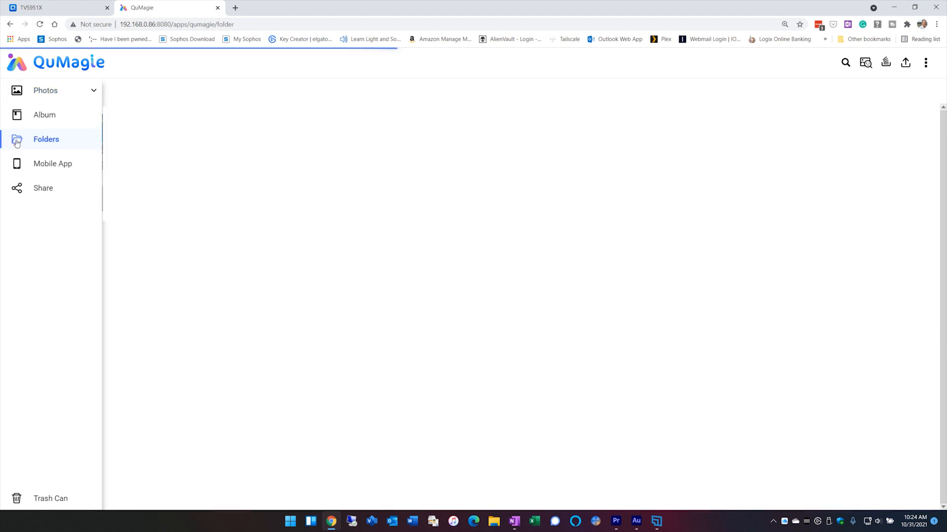
pyautogui.click(52, 164)
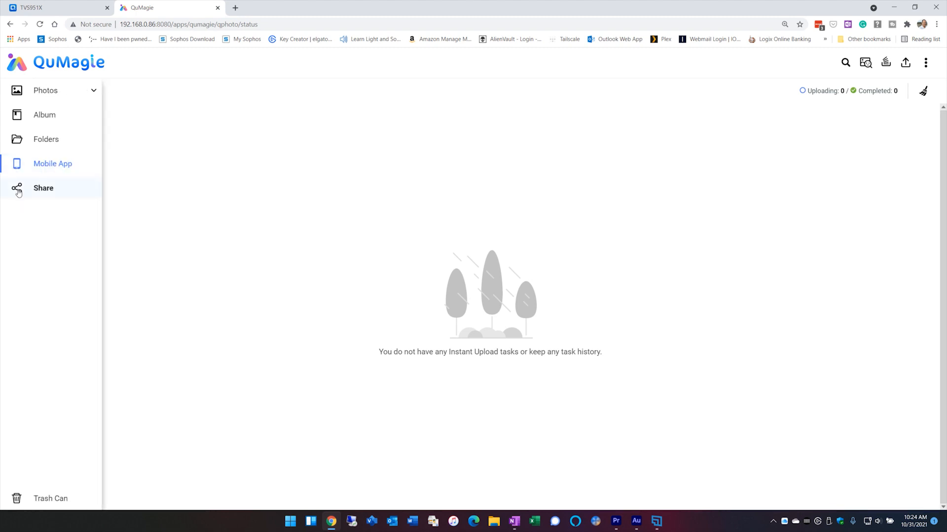
pyautogui.moveTo(24, 194)
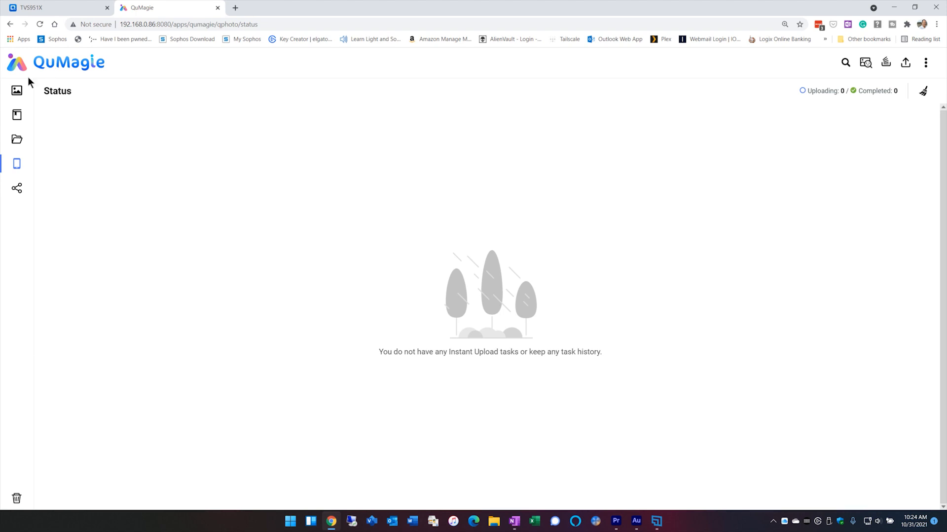
# Return to the All Photos timeline, view one photo full-screen and go back to the library
pyautogui.click(17, 89)
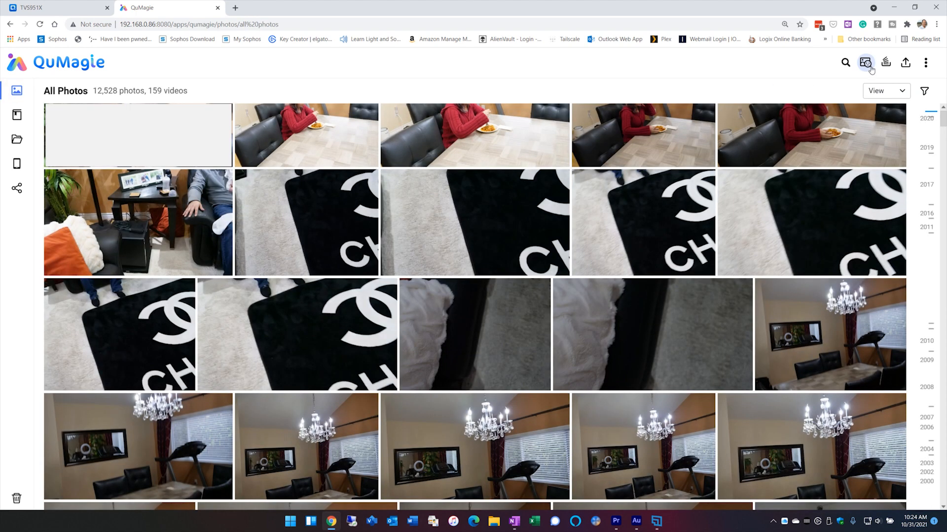
pyautogui.moveTo(866, 62)
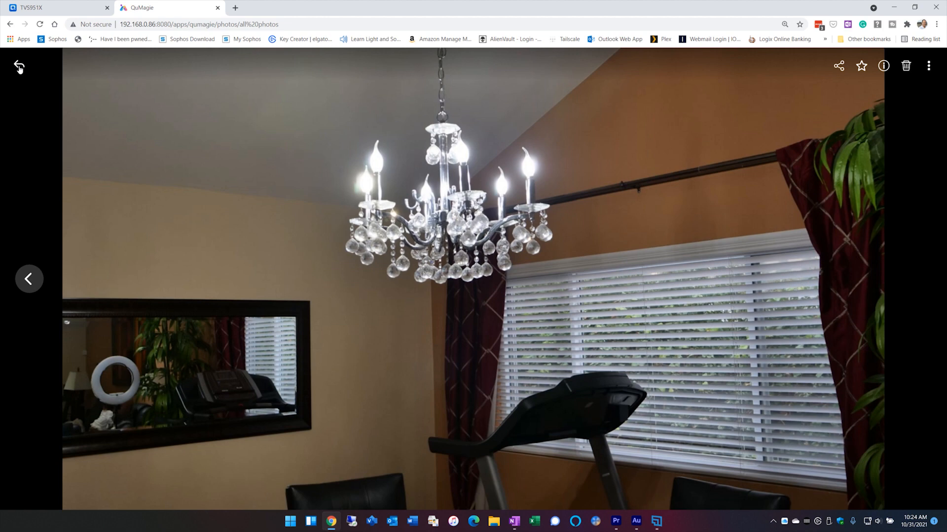
pyautogui.click(17, 67)
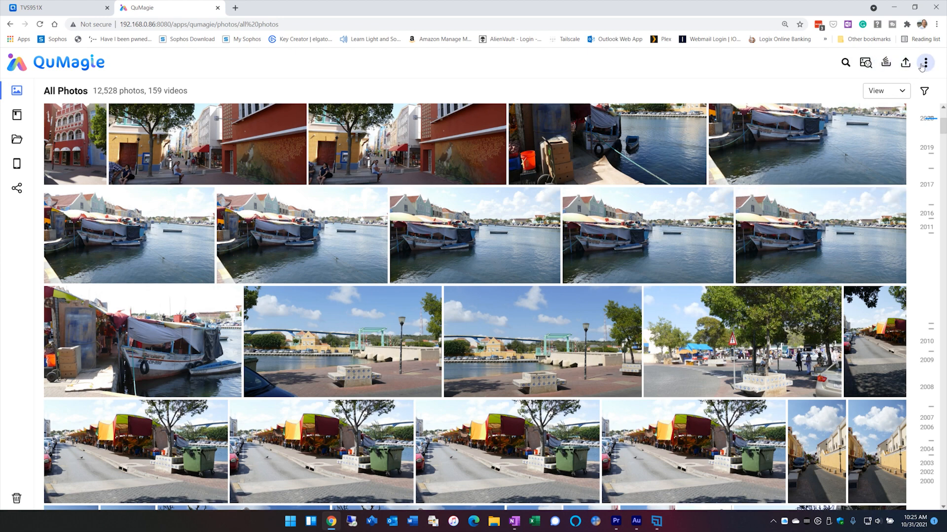
# Review the QNAP AI Core settings showing recognition Finished, then close back to All Photos
pyautogui.click(936, 62)
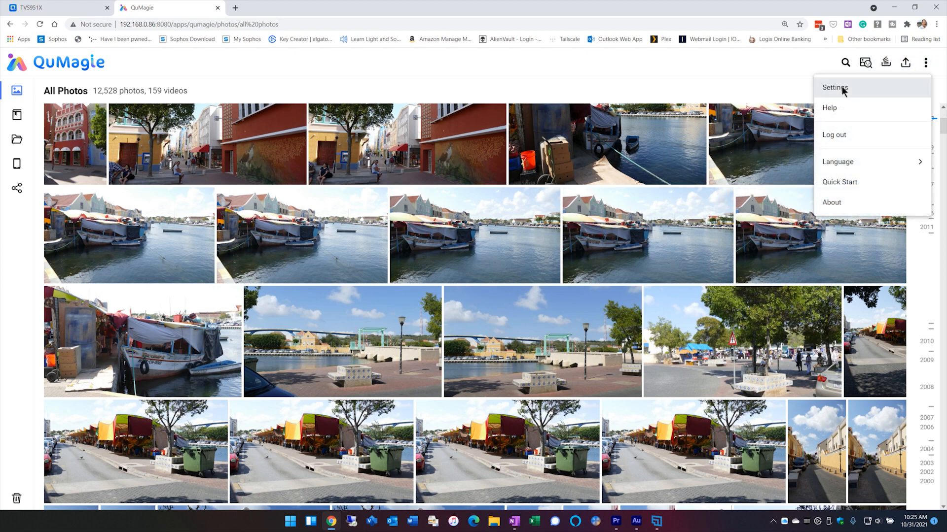
pyautogui.click(834, 87)
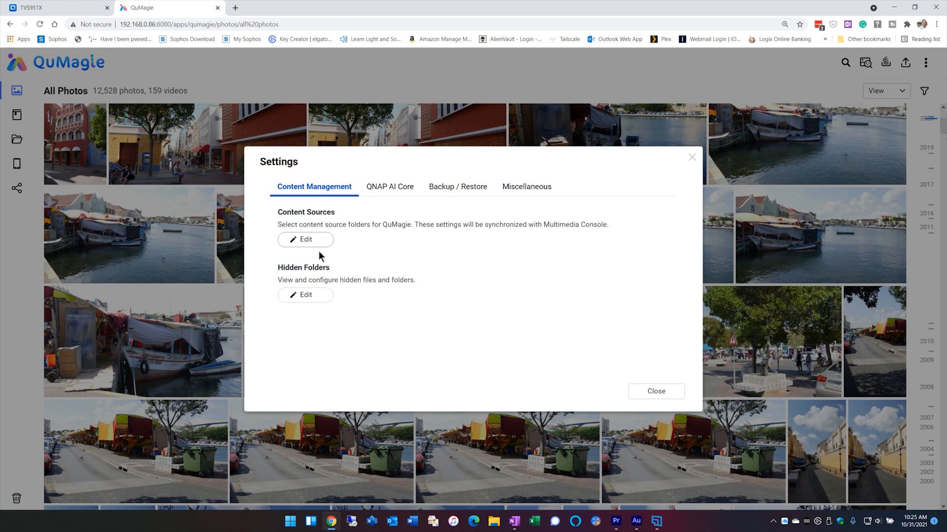
pyautogui.moveTo(316, 254)
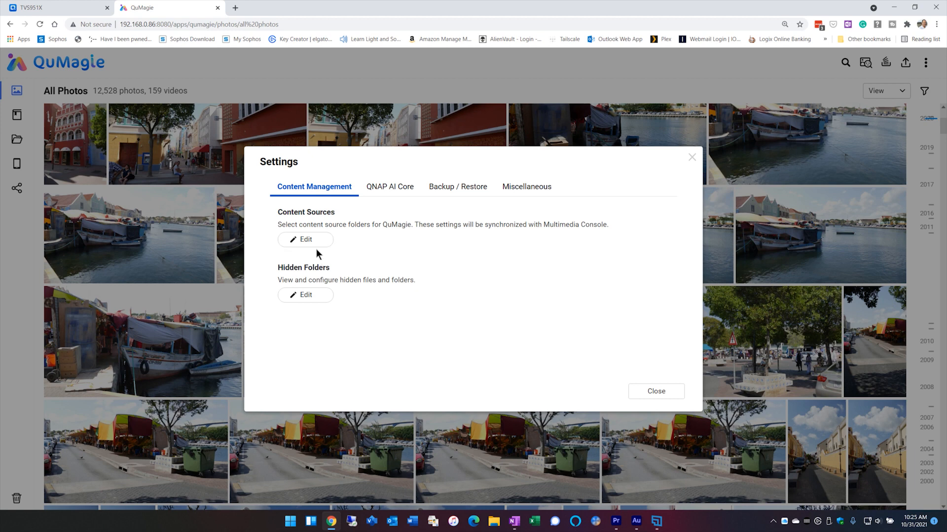
pyautogui.moveTo(386, 194)
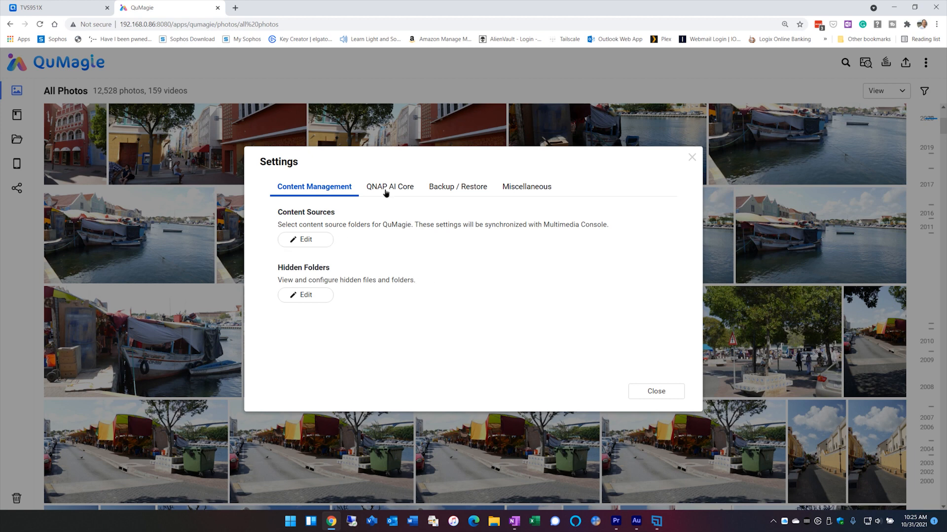
pyautogui.click(391, 187)
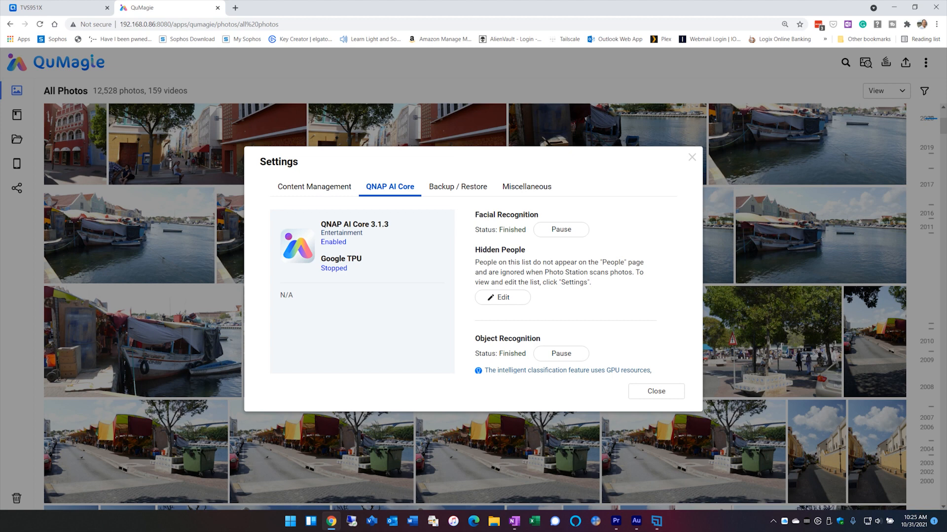
pyautogui.moveTo(691, 389)
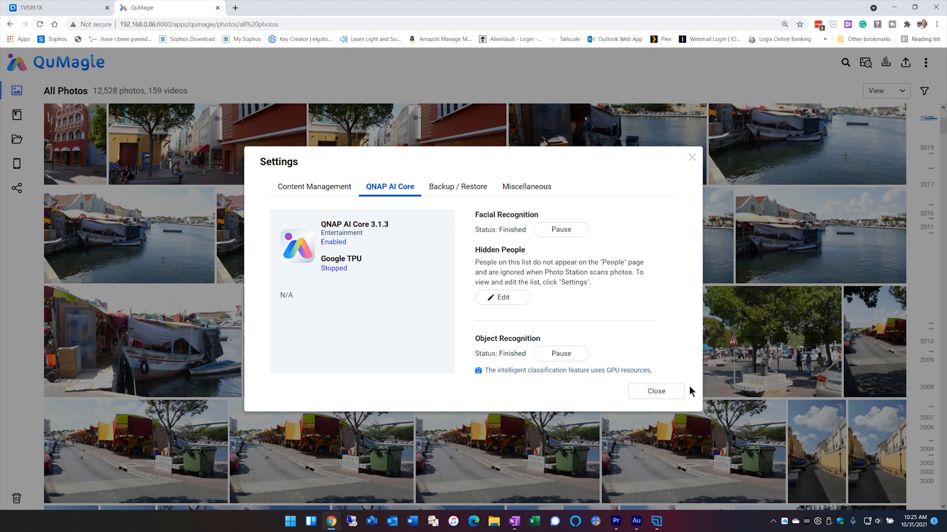
pyautogui.click(656, 392)
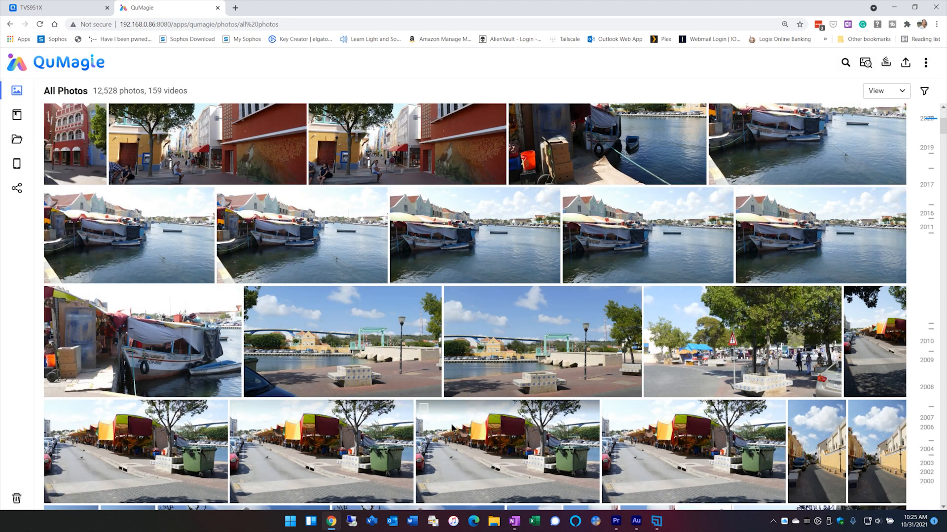
pyautogui.moveTo(426, 420)
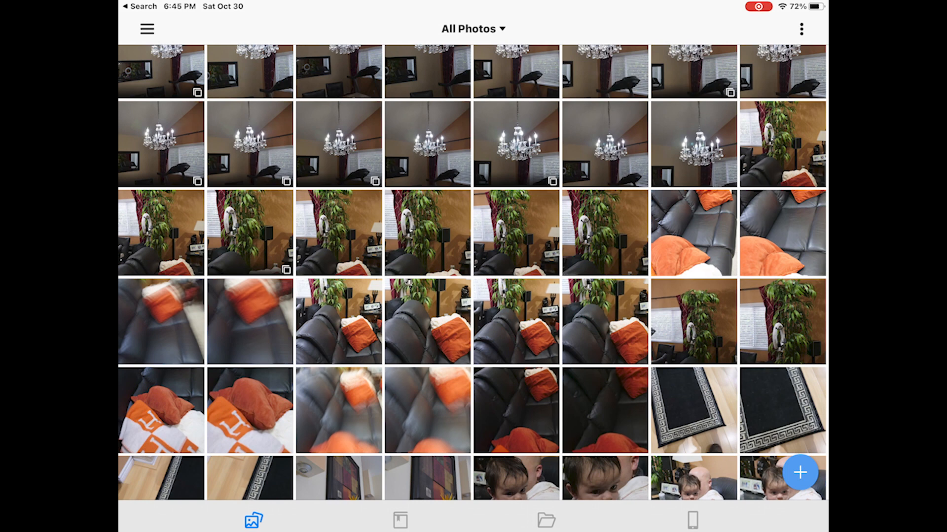
# Browse the iPad app's Album and My Phone tabs, then return to the Photos library
pyautogui.click(399, 519)
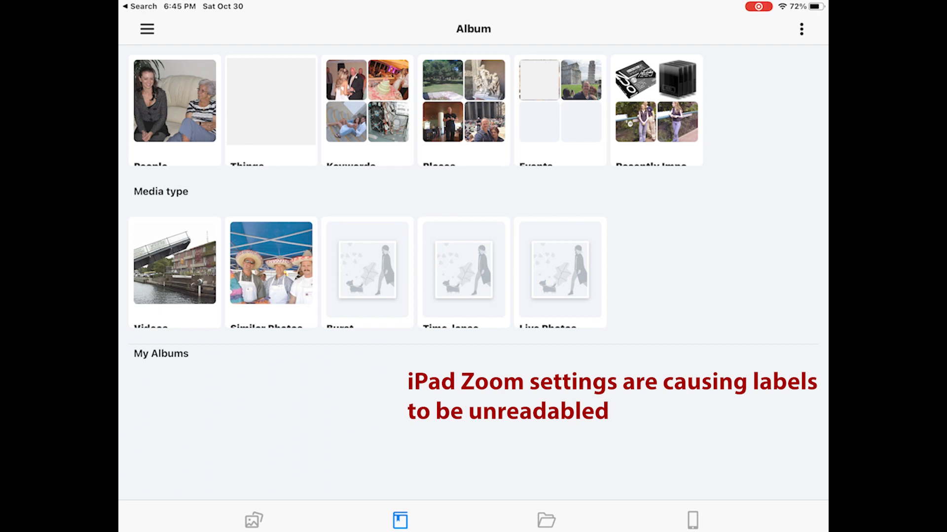
pyautogui.click(693, 518)
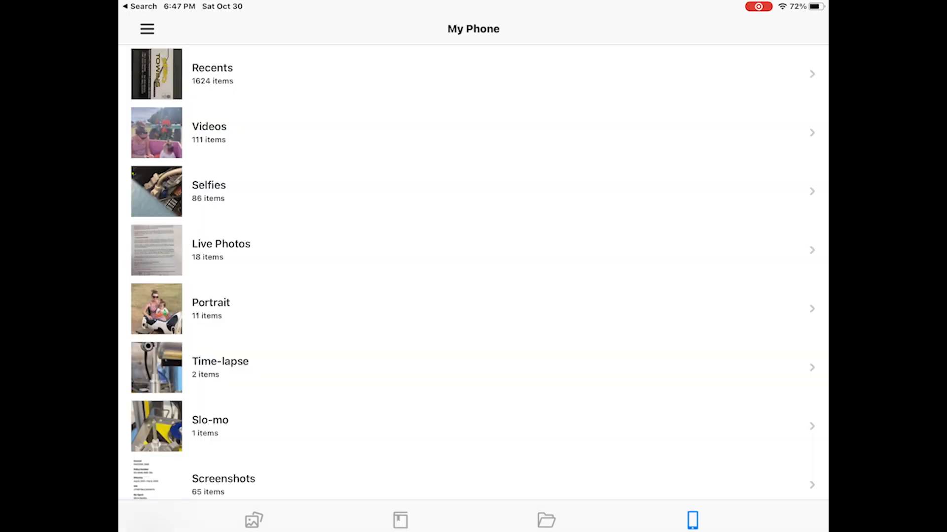
pyautogui.click(253, 521)
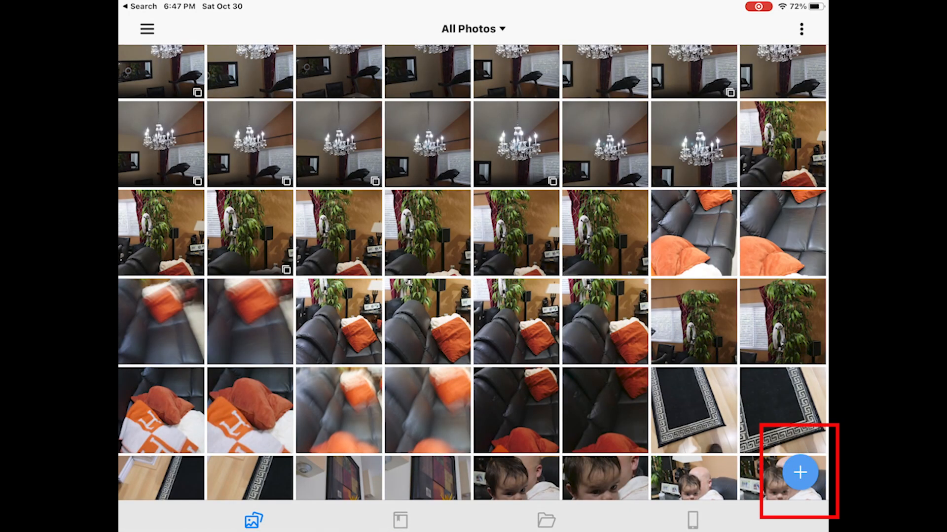
# Scroll the All Photos timeline to March 2019 and bring up the side account menu
pyautogui.scroll(-3)
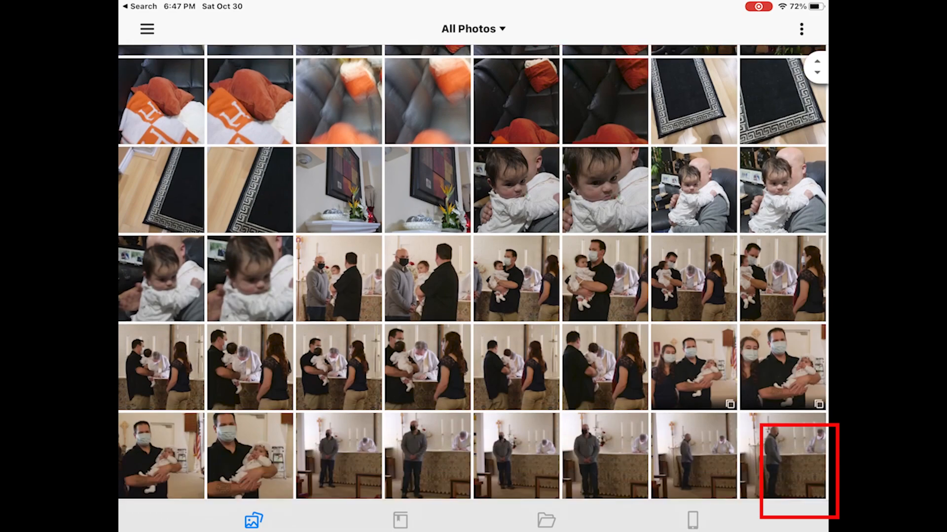
pyautogui.scroll(-3)
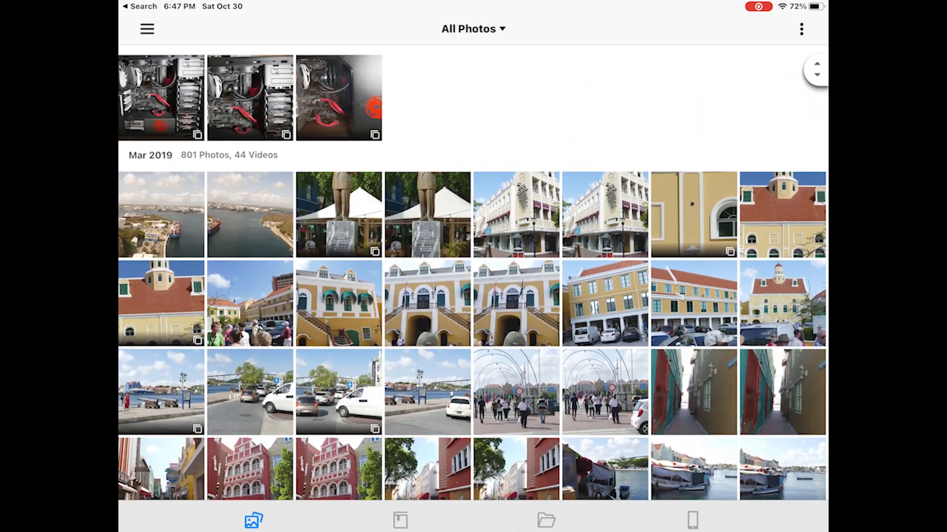
pyautogui.scroll(-3)
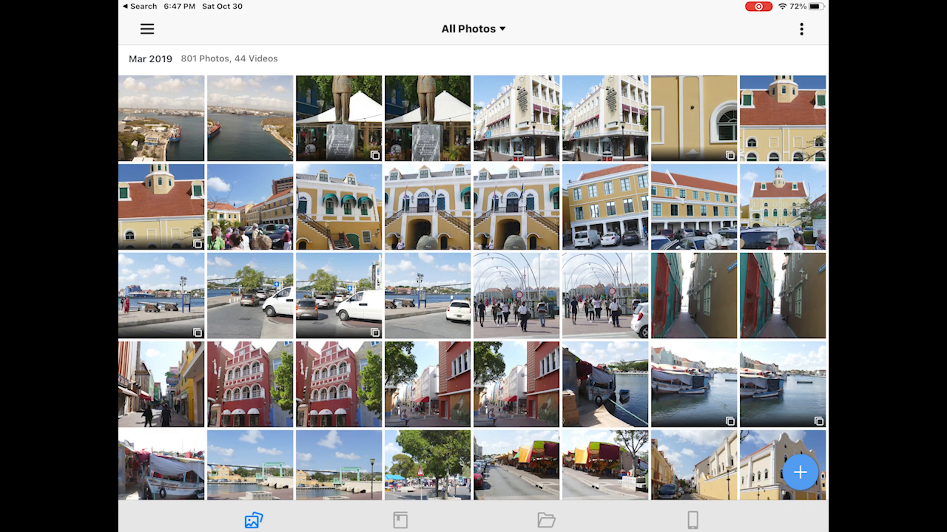
pyautogui.click(146, 28)
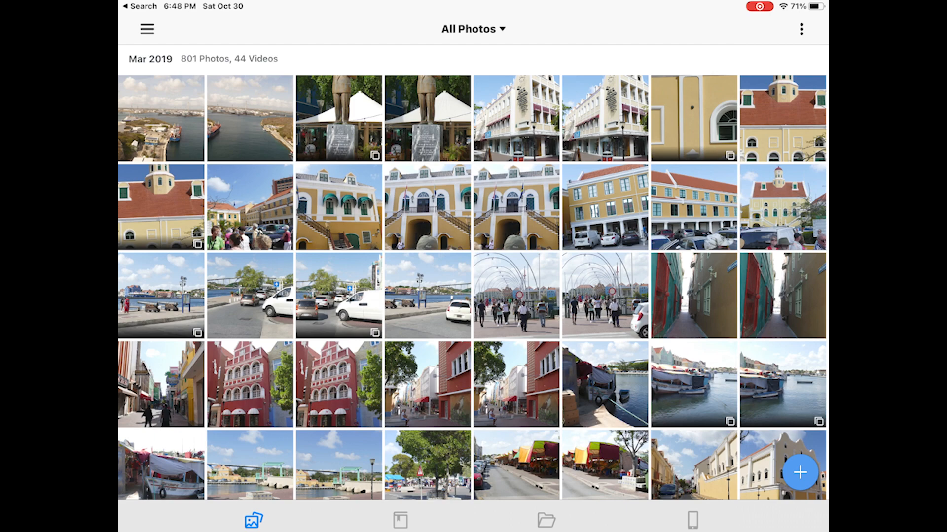
pyautogui.click(799, 29)
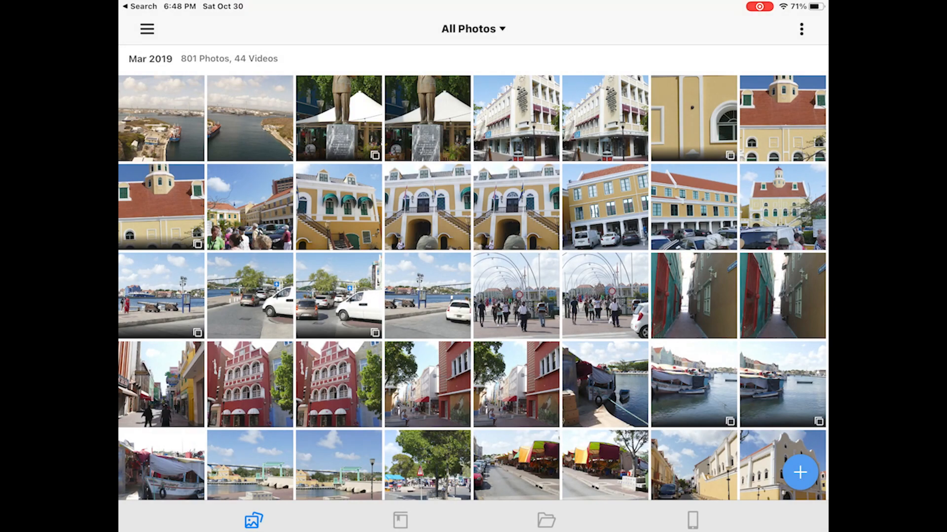
pyautogui.click(145, 28)
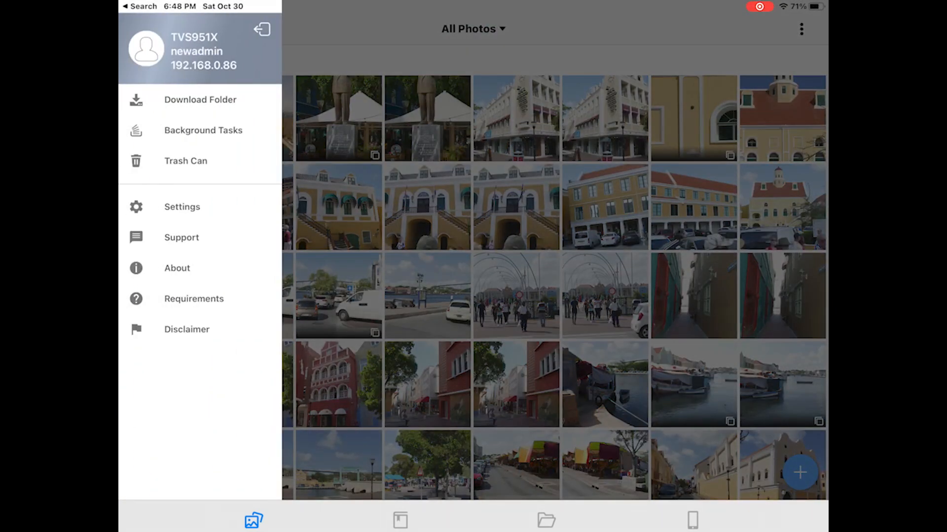
# Leave the iPad app's side menu and move to the QTS Control Panel Hardware page
pyautogui.click(182, 207)
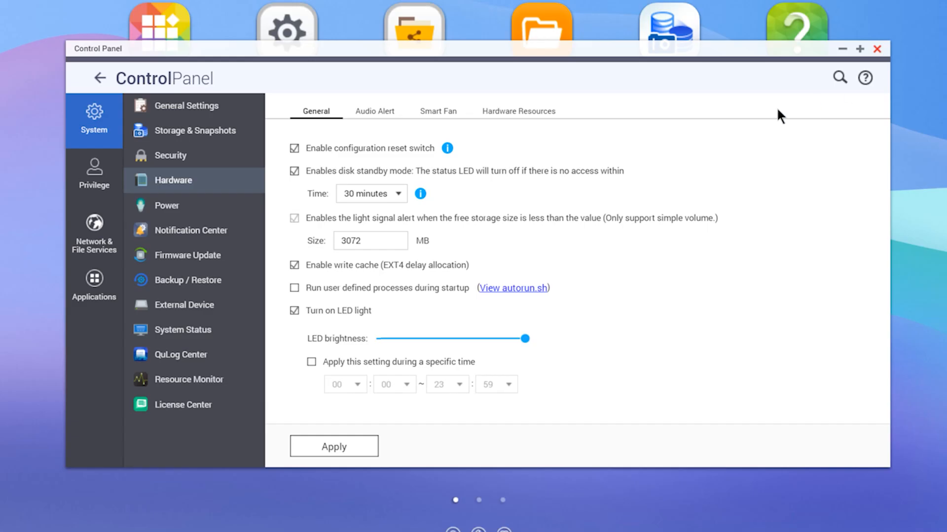
# In Hardware Resources, set Multimedia Console's Coral Edge TPU priority to High
pyautogui.click(518, 110)
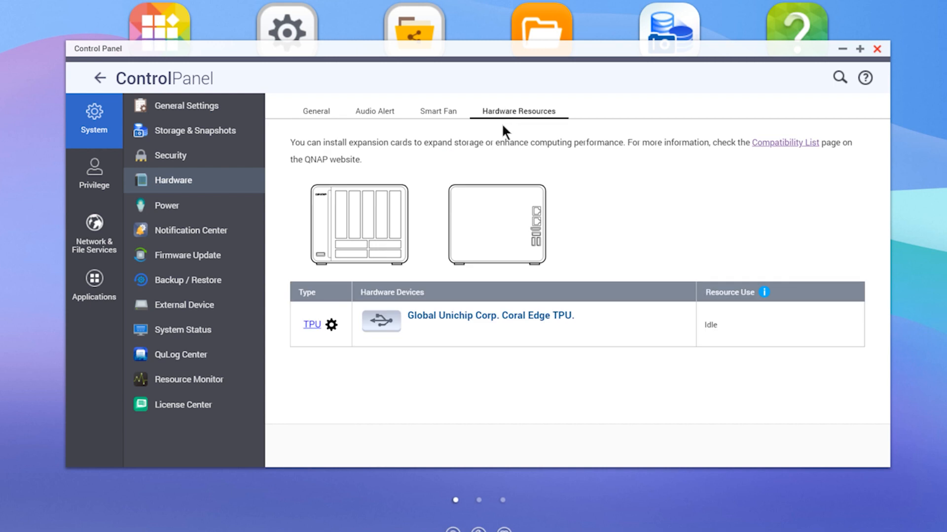
pyautogui.moveTo(578, 464)
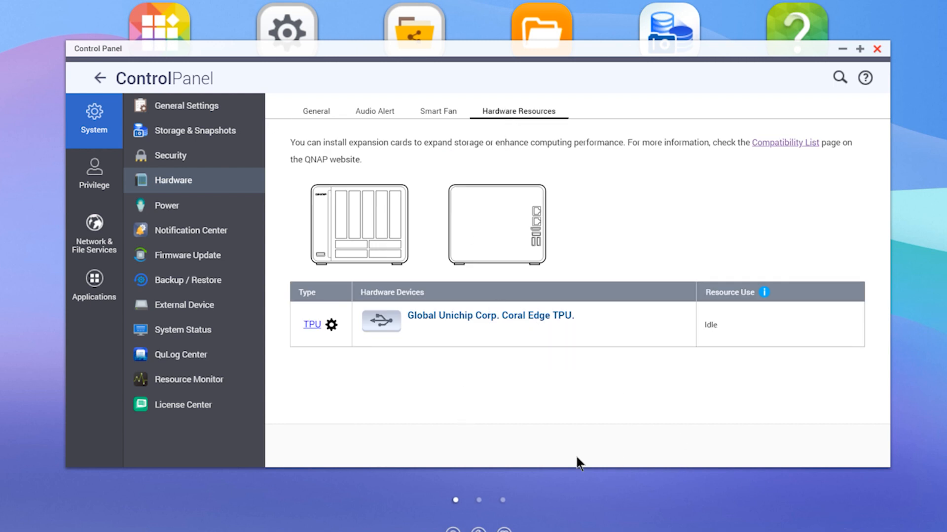
pyautogui.moveTo(331, 326)
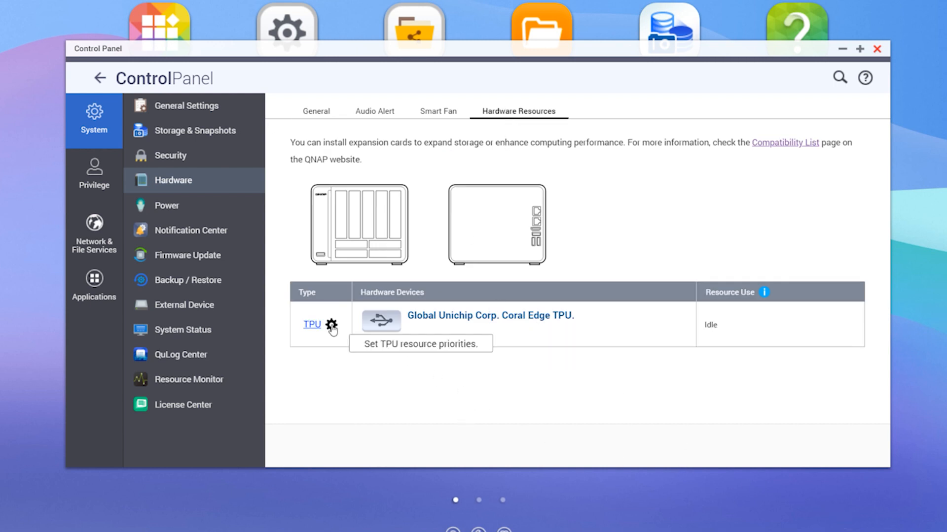
pyautogui.click(329, 325)
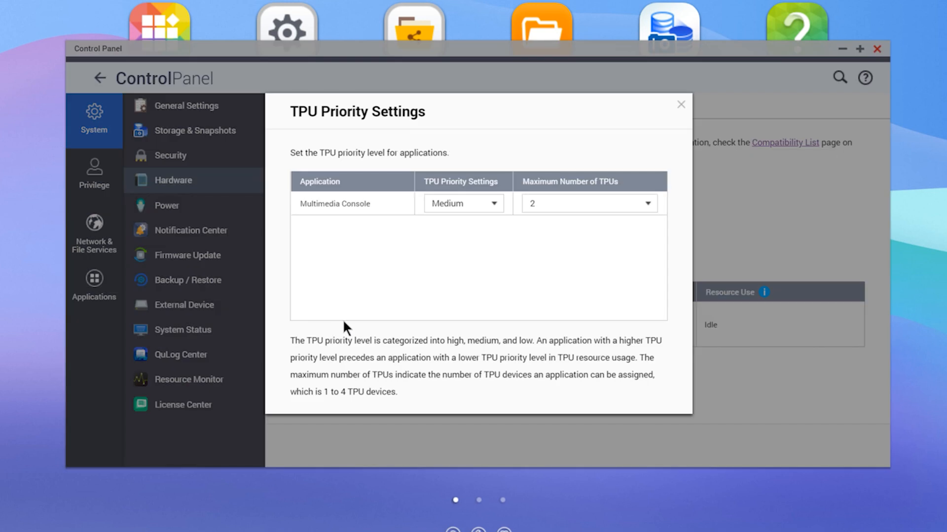
pyautogui.moveTo(483, 223)
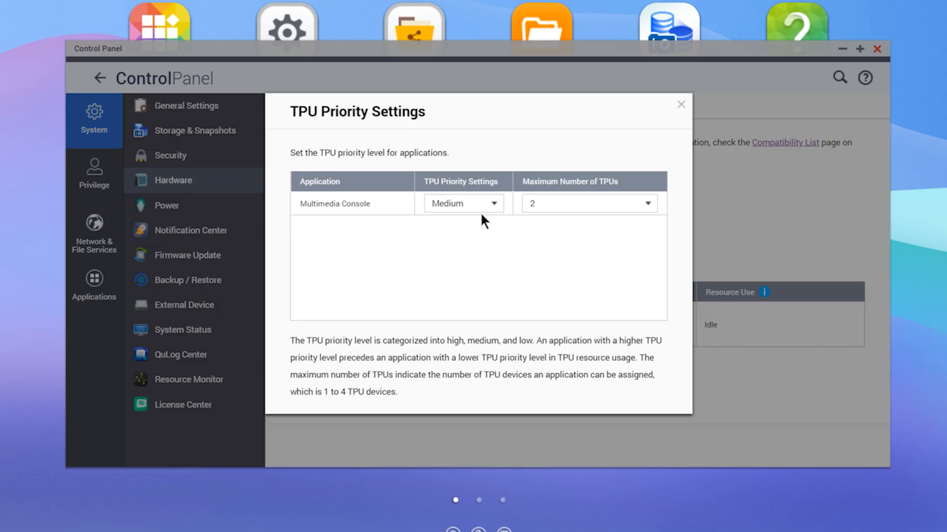
pyautogui.moveTo(495, 209)
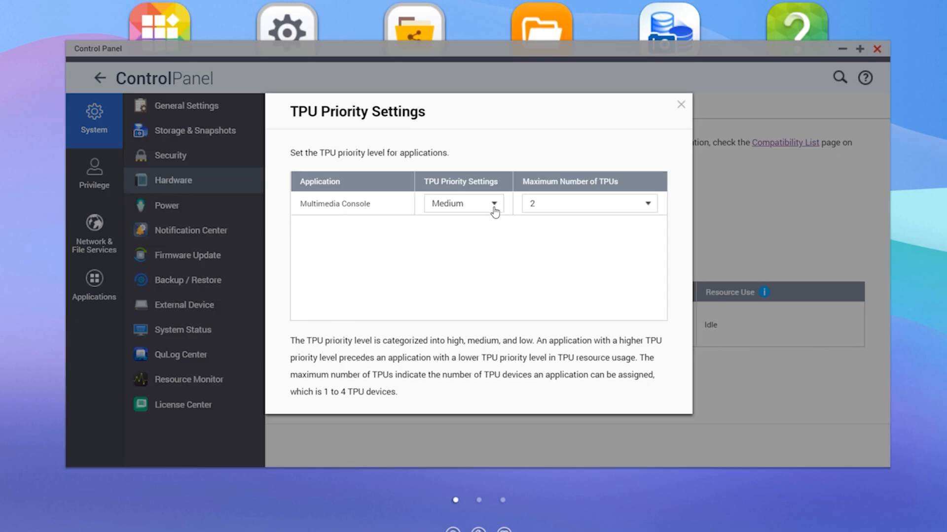
pyautogui.click(588, 203)
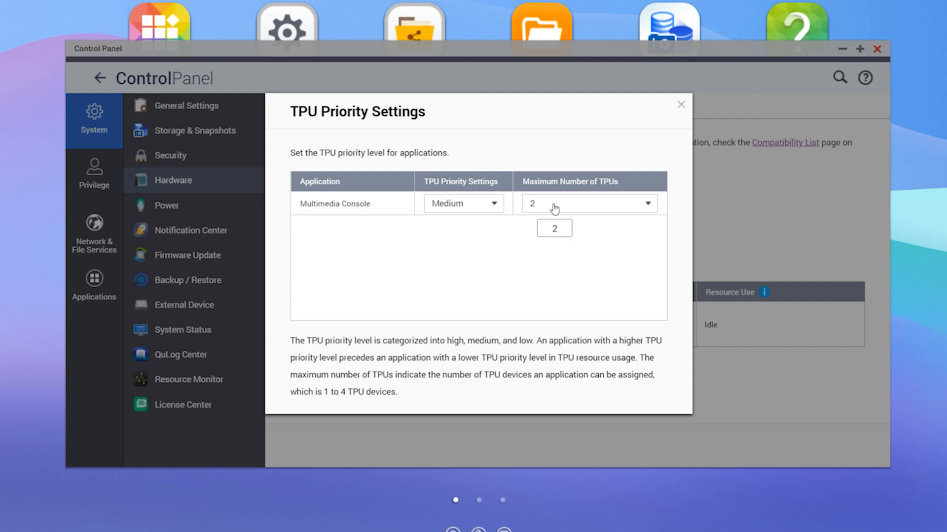
pyautogui.click(463, 203)
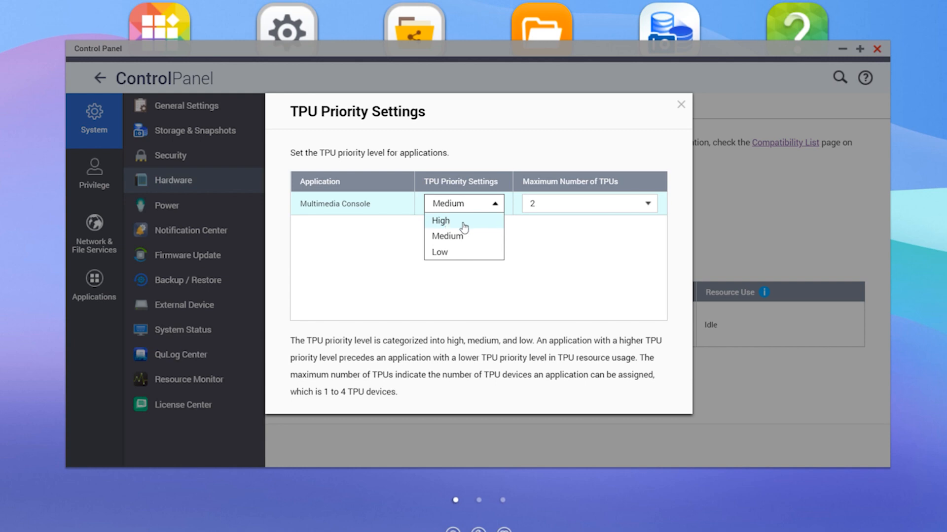
pyautogui.click(440, 221)
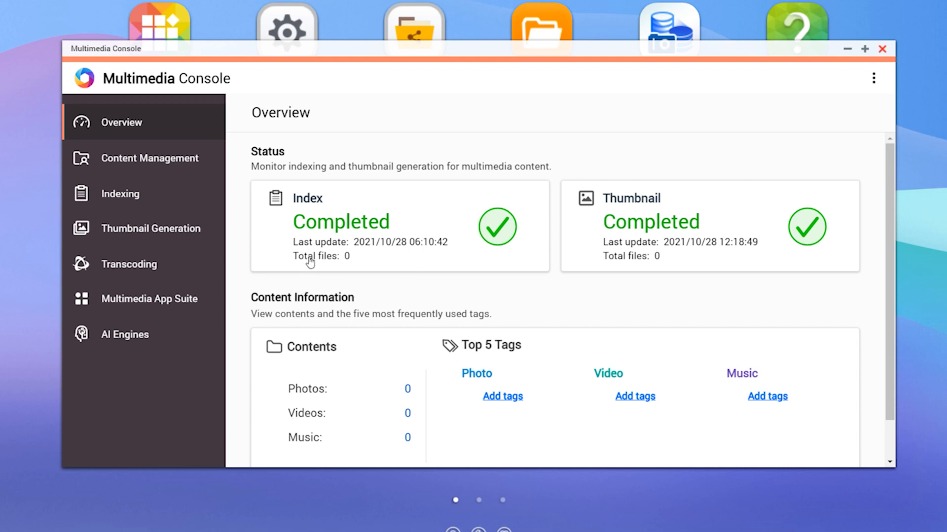
# Check Content Management sources, then view AI Engines with facial and object recognition Working
pyautogui.click(150, 158)
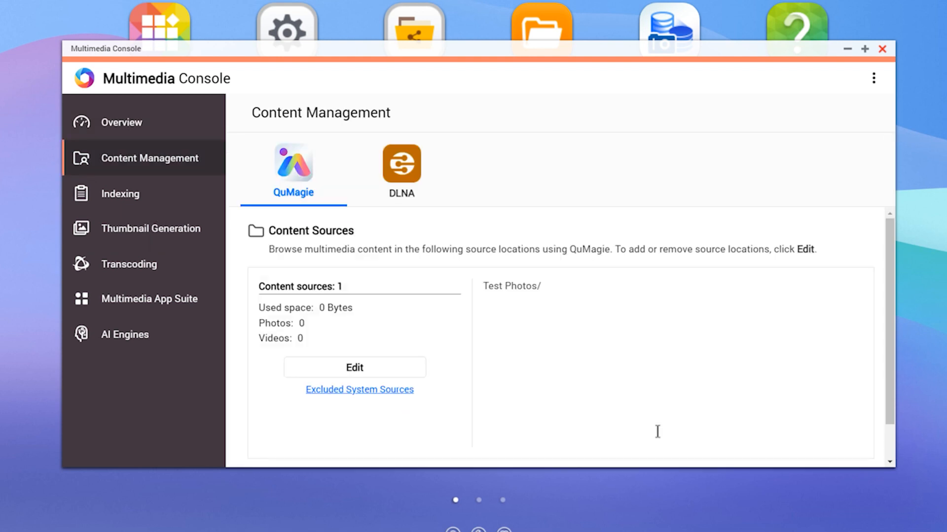
pyautogui.moveTo(426, 455)
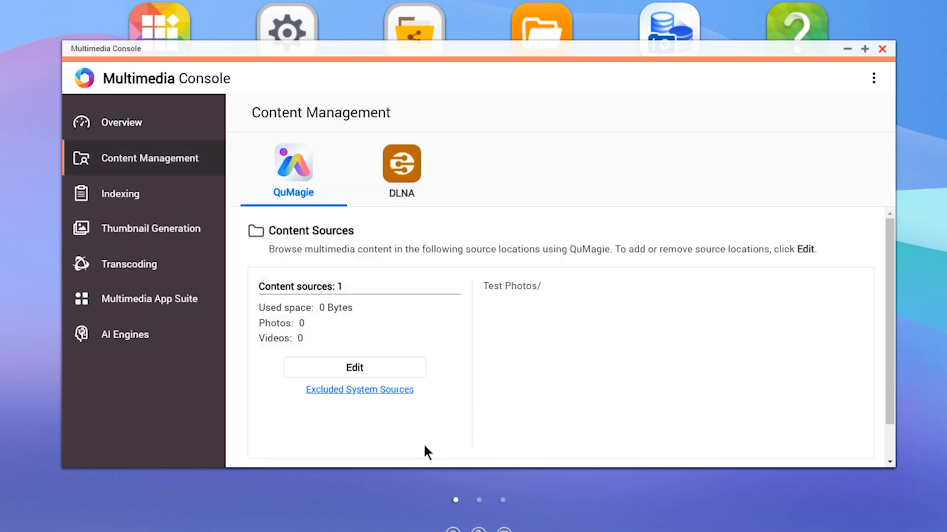
pyautogui.moveTo(93, 469)
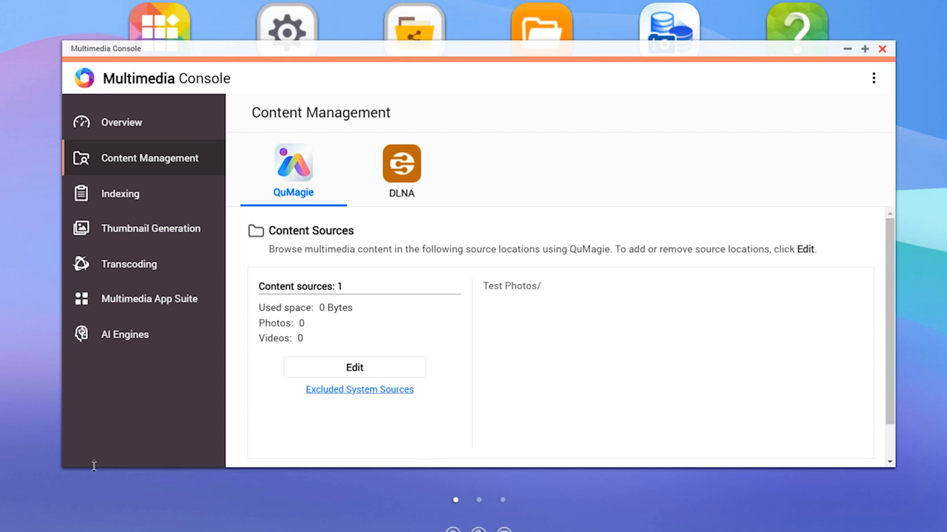
pyautogui.moveTo(111, 340)
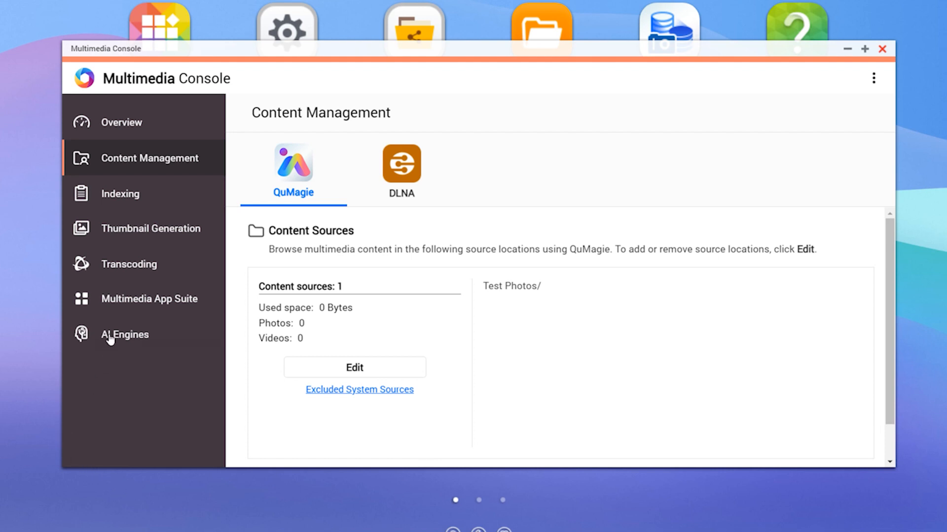
pyautogui.click(124, 335)
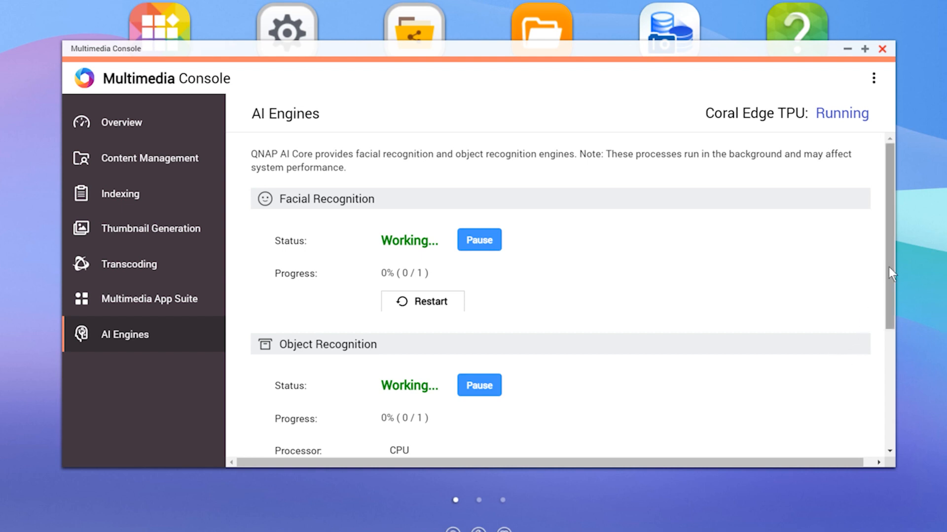
pyautogui.scroll(-3)
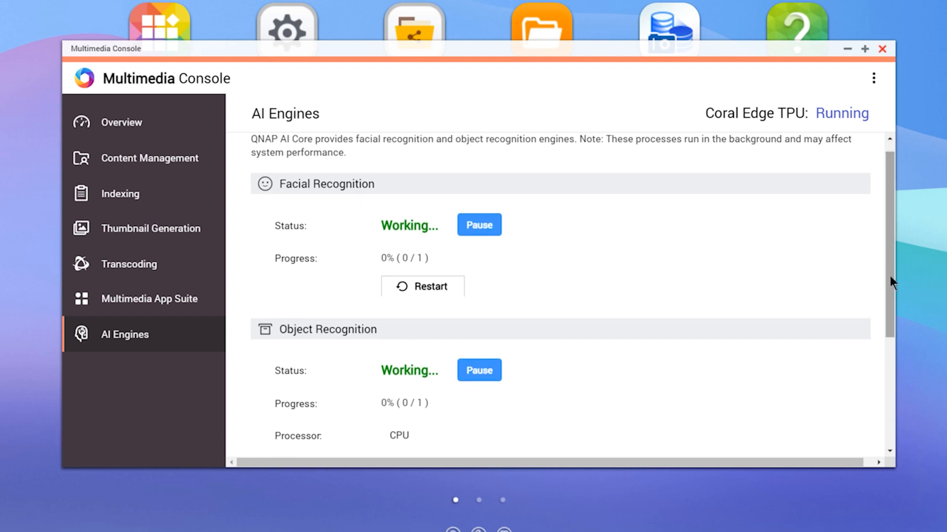